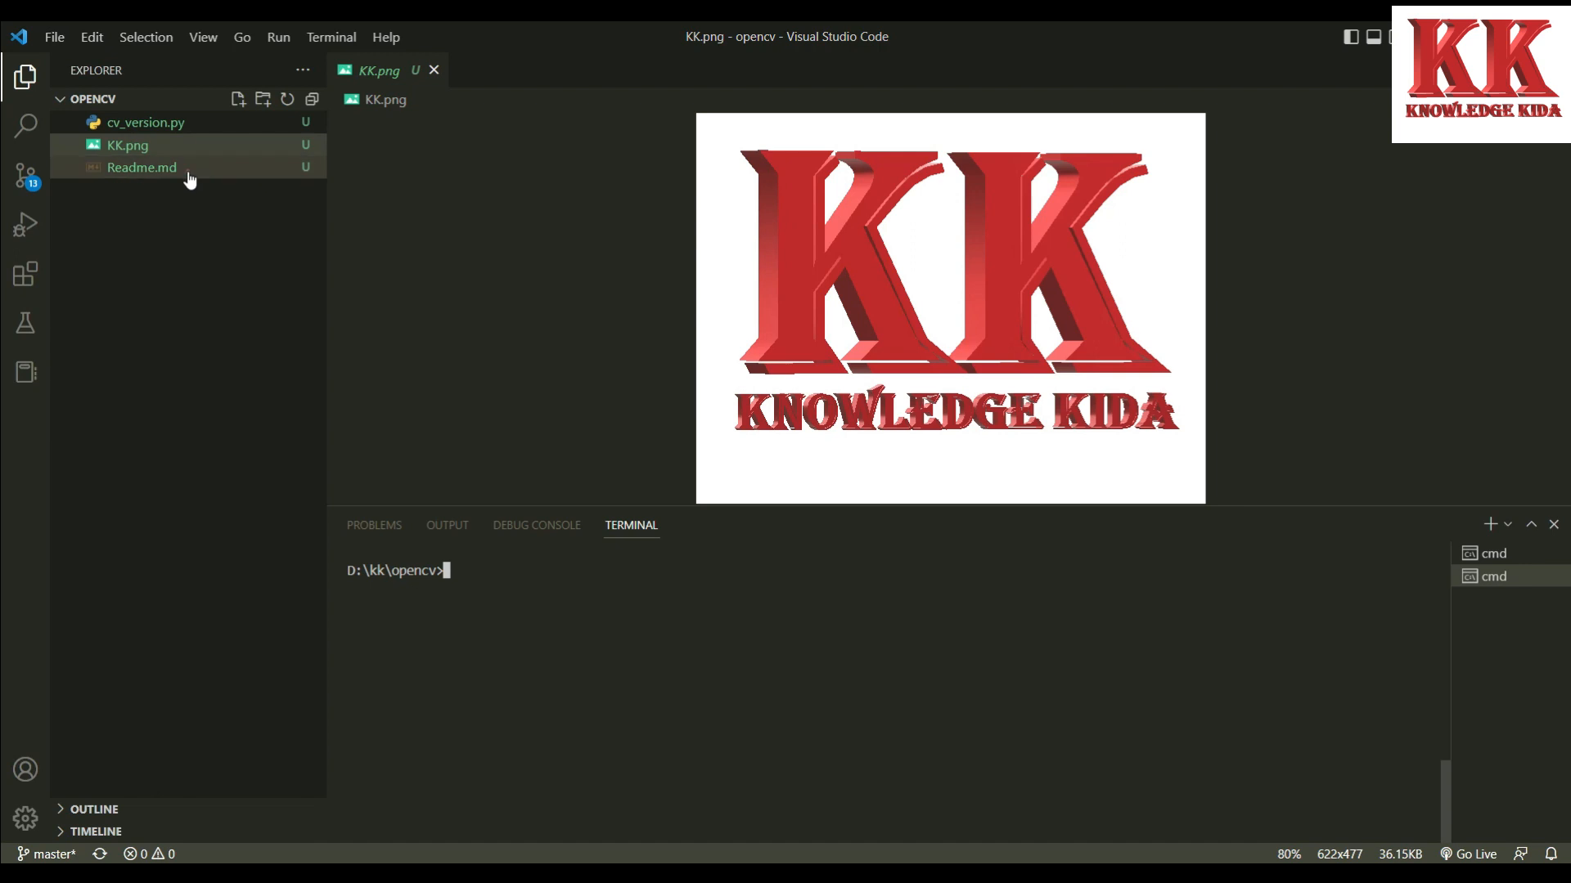
Open Readme.md from the Explorer and review the supported image formats
{"action": "double_click", "coordinate": [140, 167]}
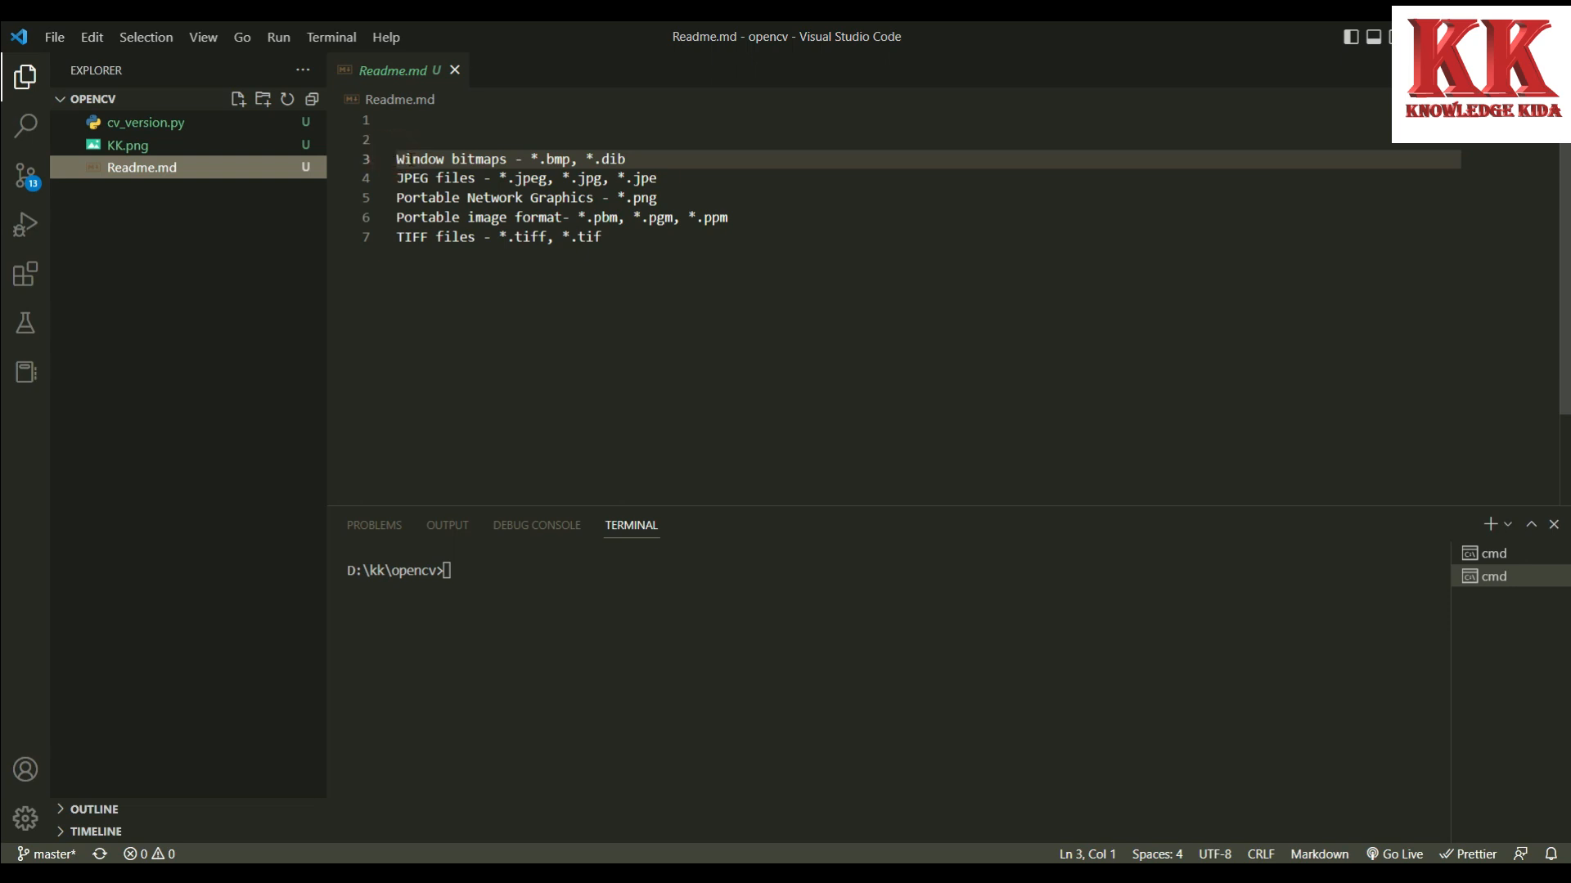
{"action": "left_click", "coordinate": [603, 237]}
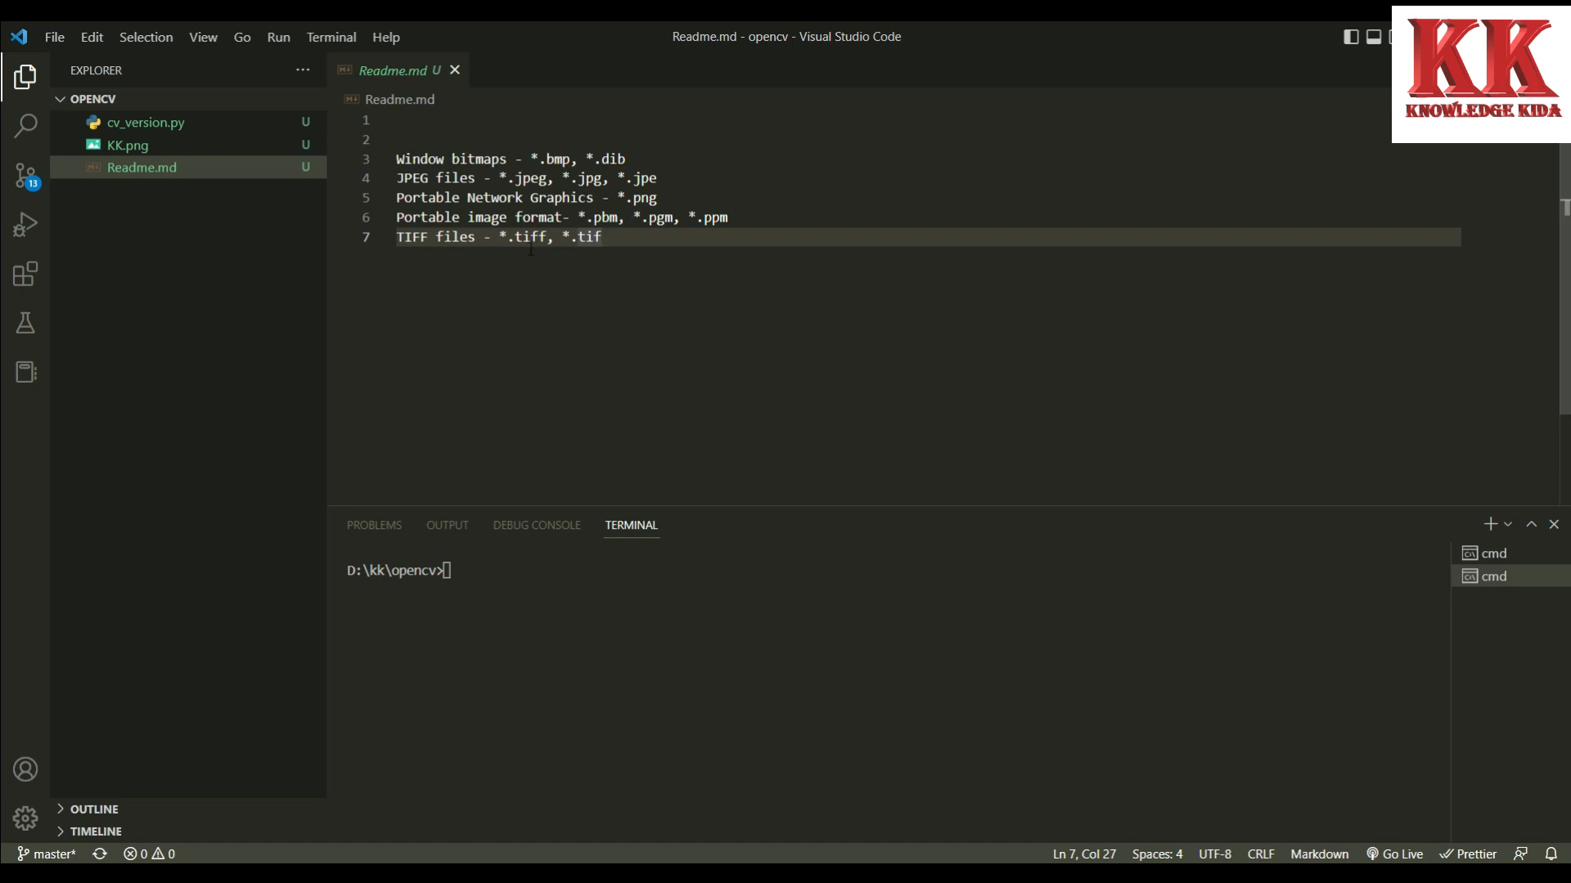
{"action": "mouse_move", "coordinate": [185, 242]}
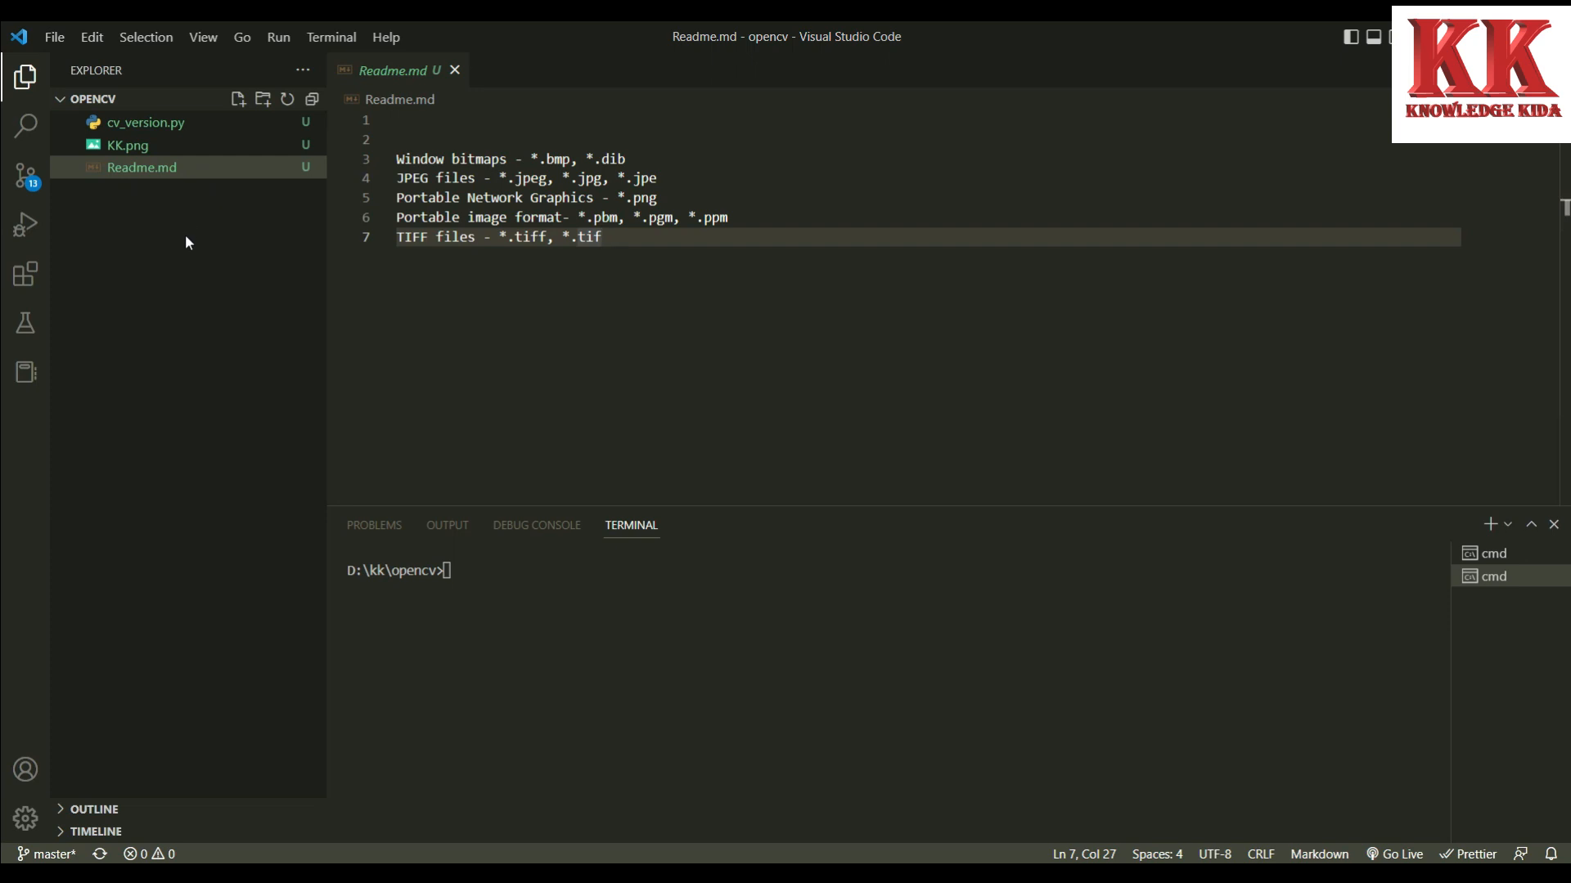
{"action": "mouse_move", "coordinate": [239, 99]}
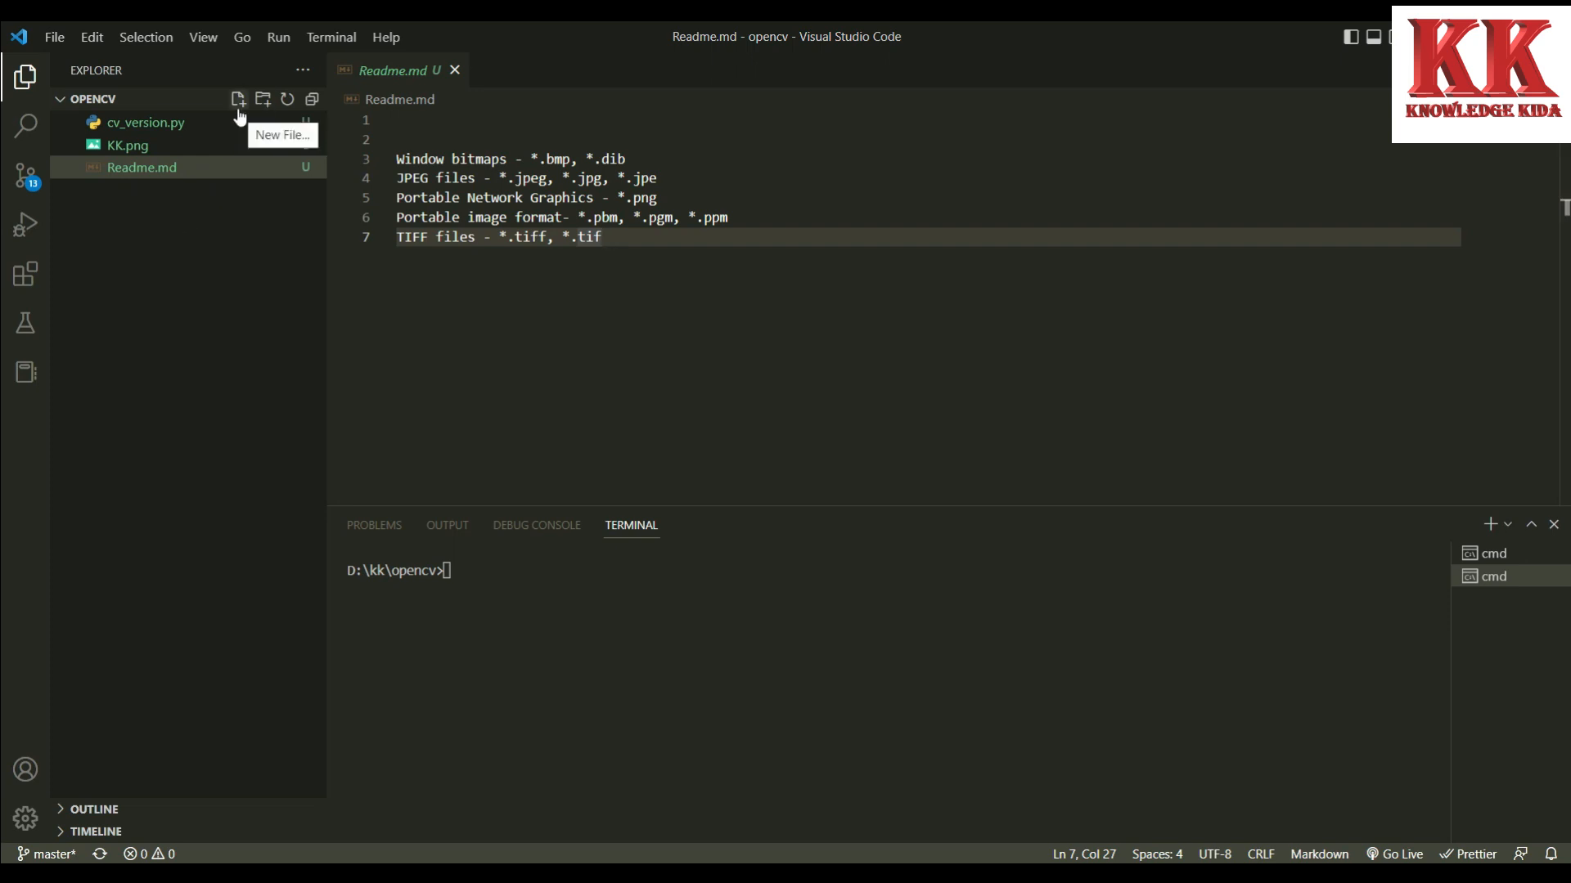
Create a new file cv_imgRead.py in the opencv project
{"action": "left_click", "coordinate": [239, 98]}
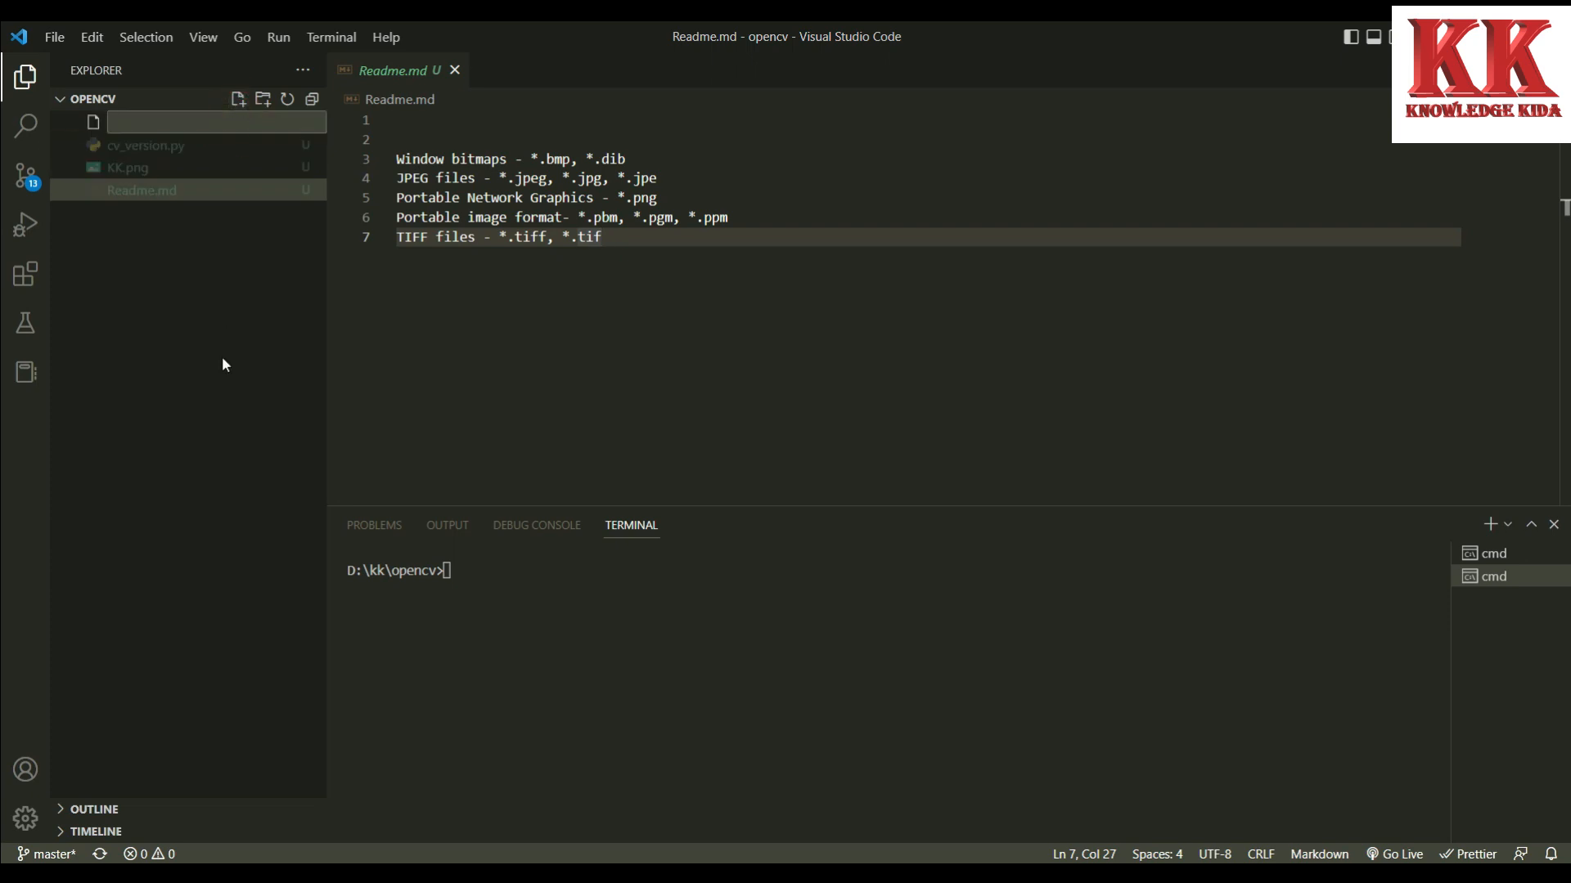
{"action": "type", "text": "cv+"}
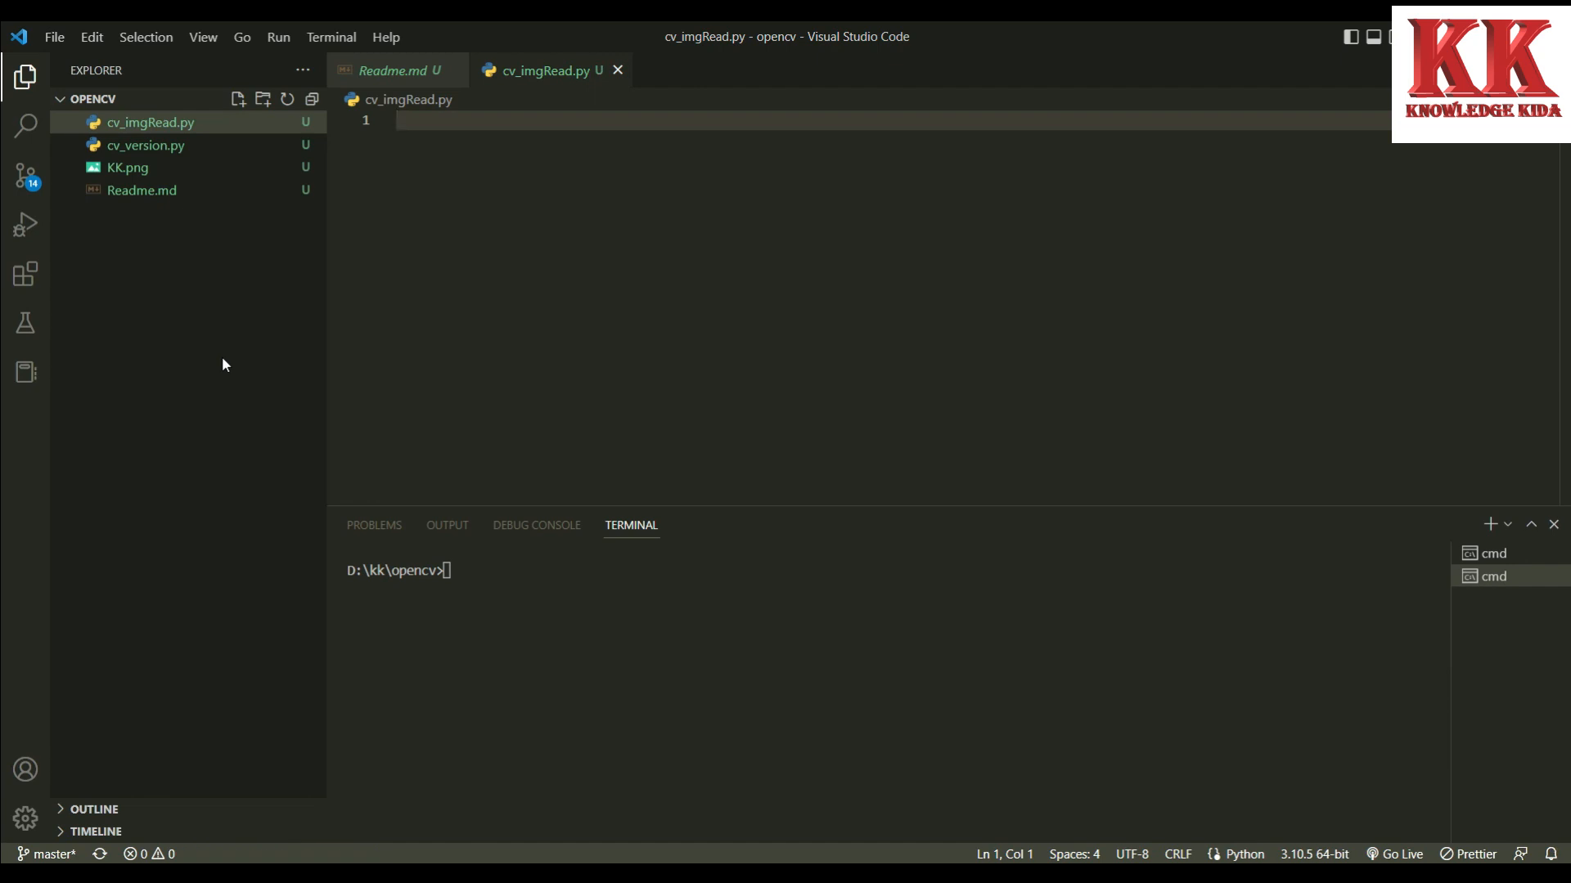
Add import cv2 and an #imread comment at the top of the script
{"action": "type", "text": "import cv2"}
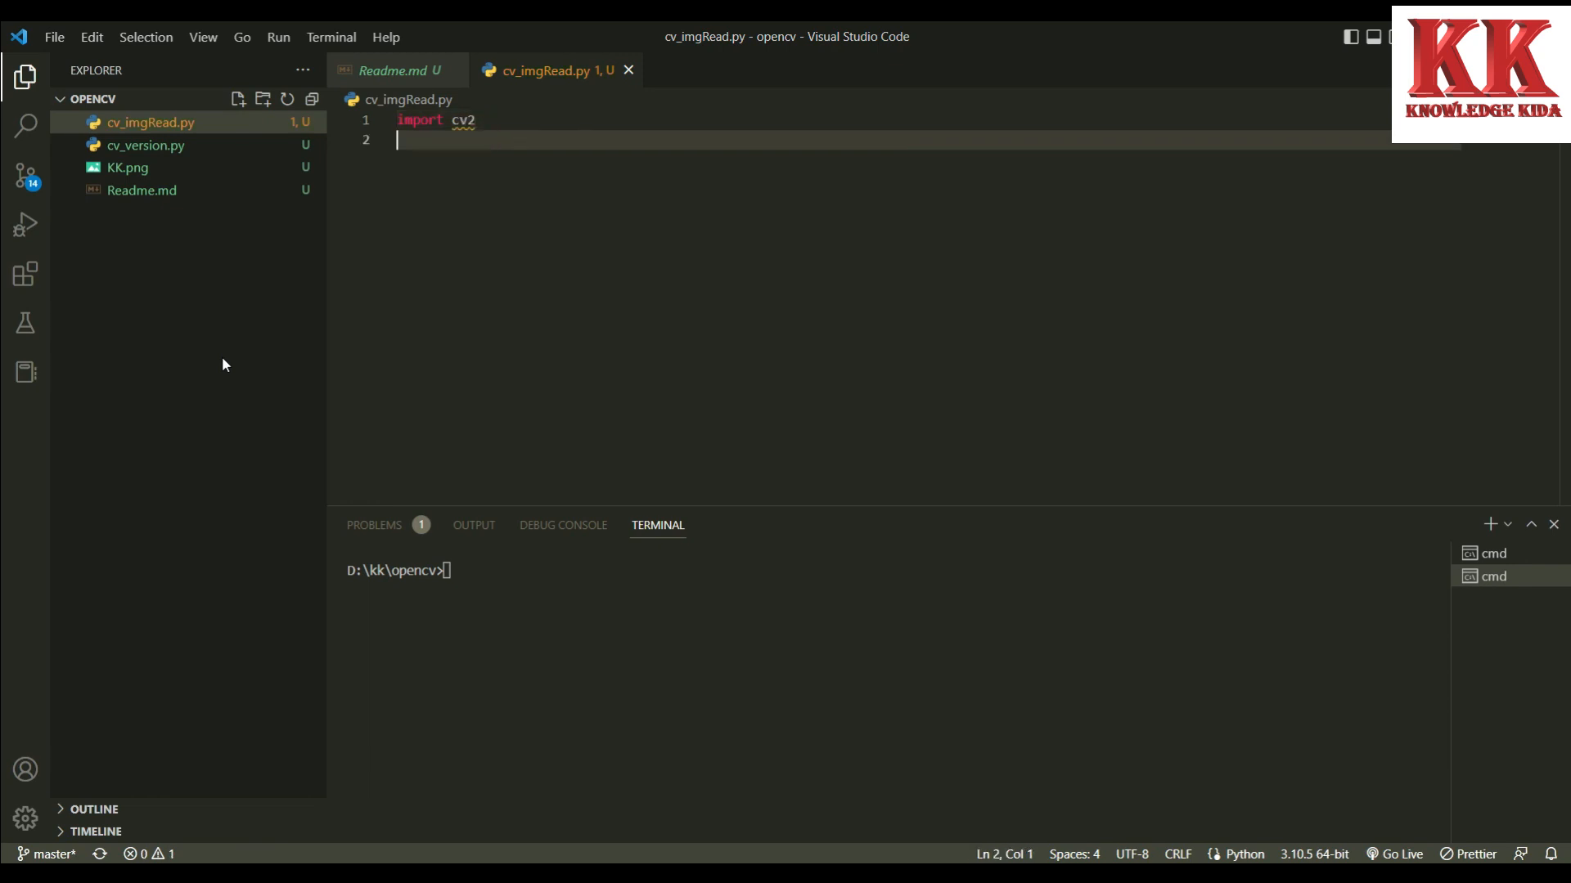
{"action": "type", "text": "#im"}
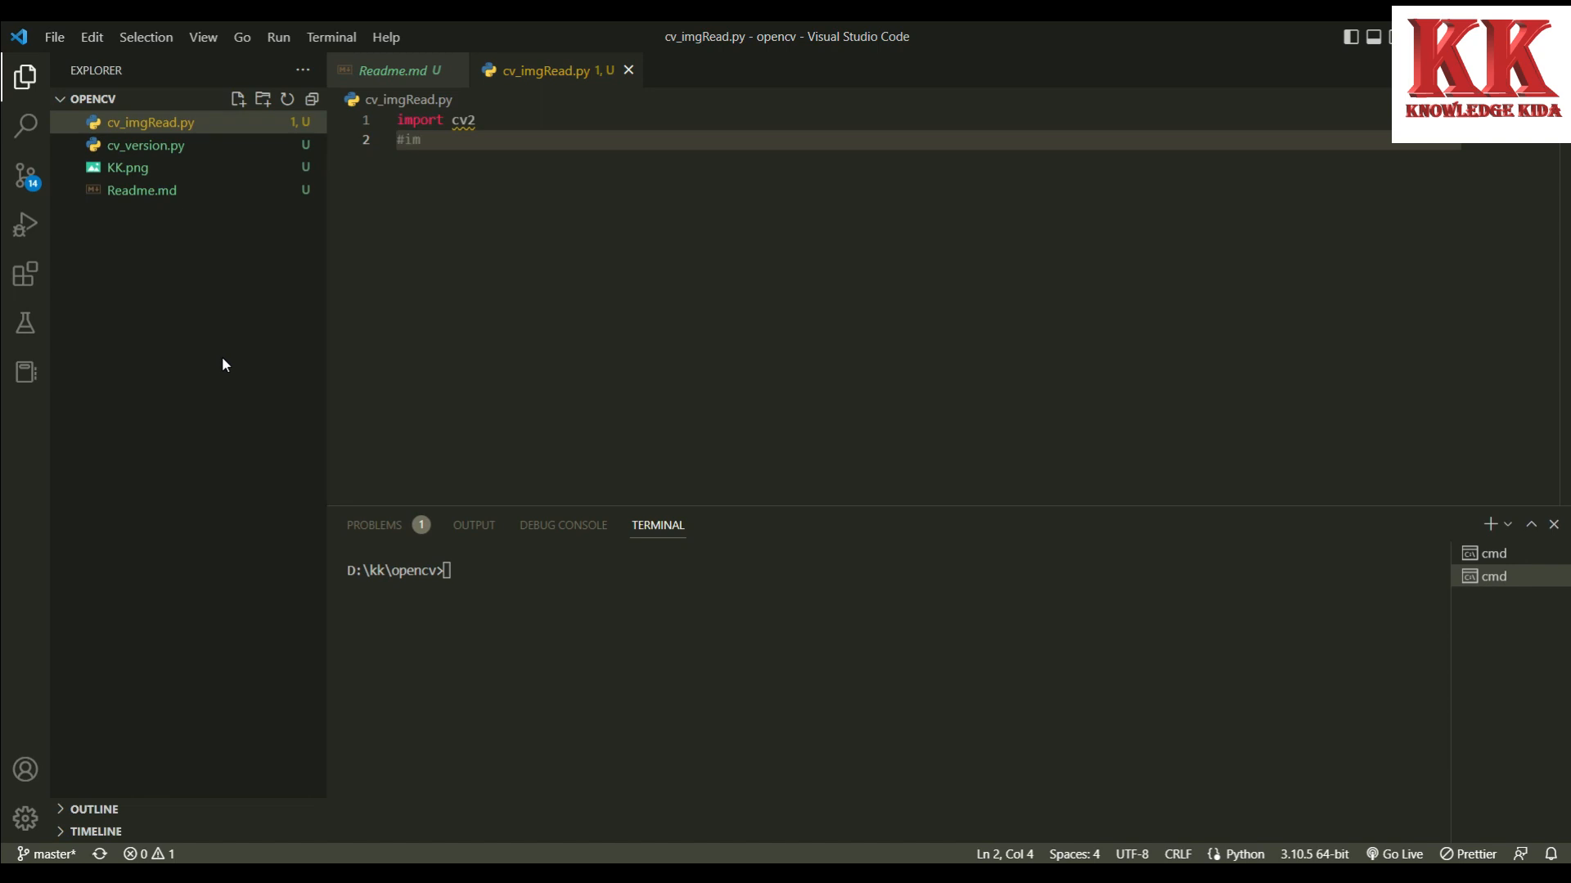
{"action": "type", "text": "read"}
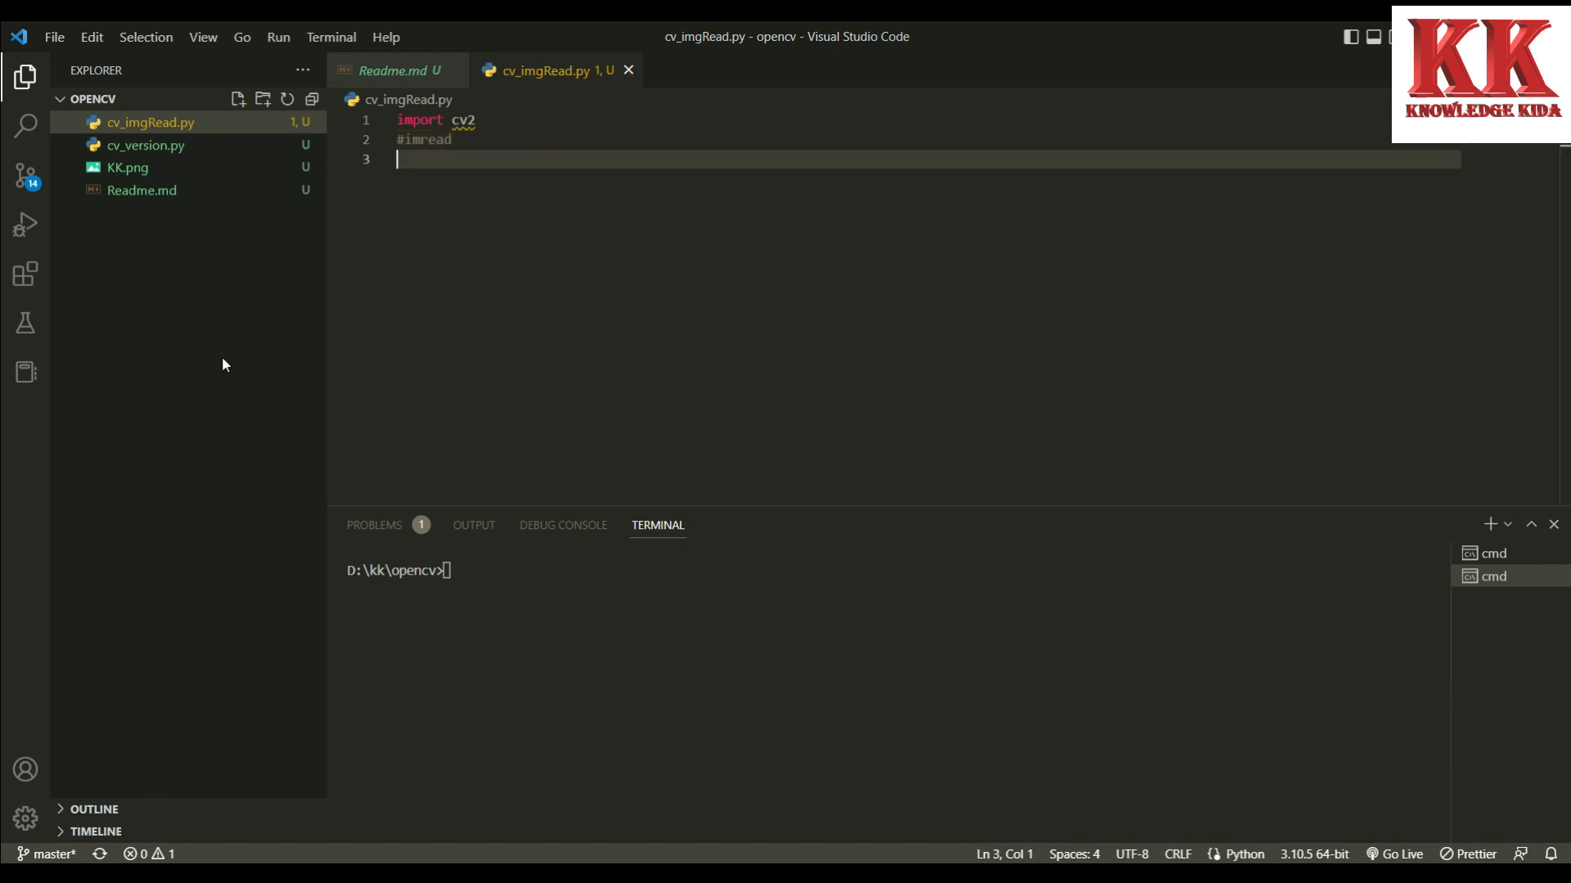
Add img = cv2.imread("KK.png", 1) to load the image in colour
{"action": "type", "text": "img ="}
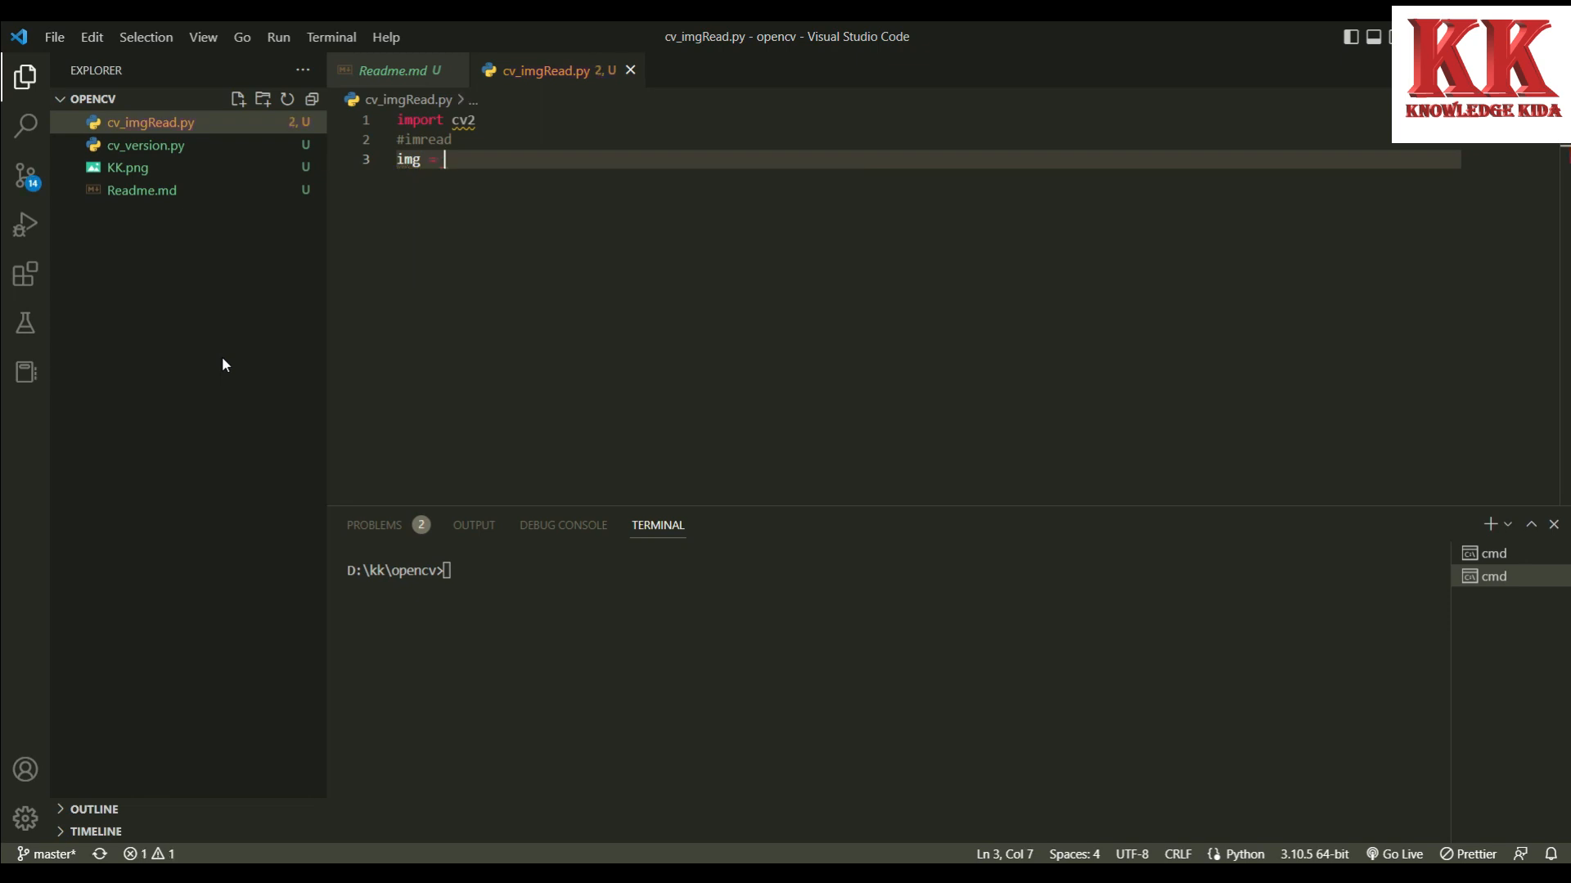
{"action": "type", "text": "cv"}
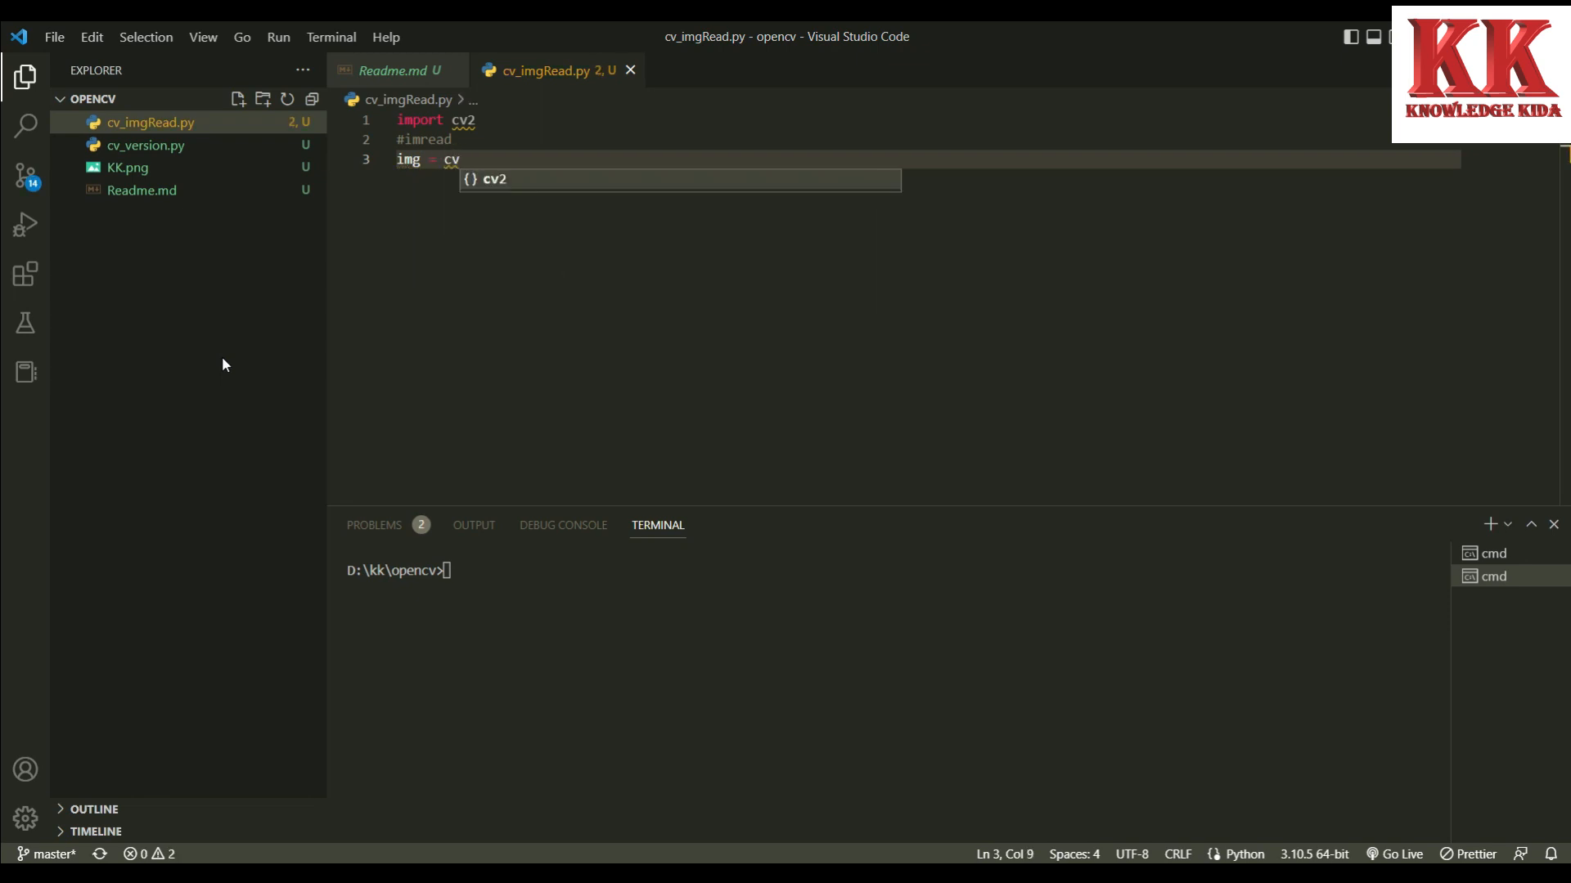
{"action": "type", "text": "2.im"}
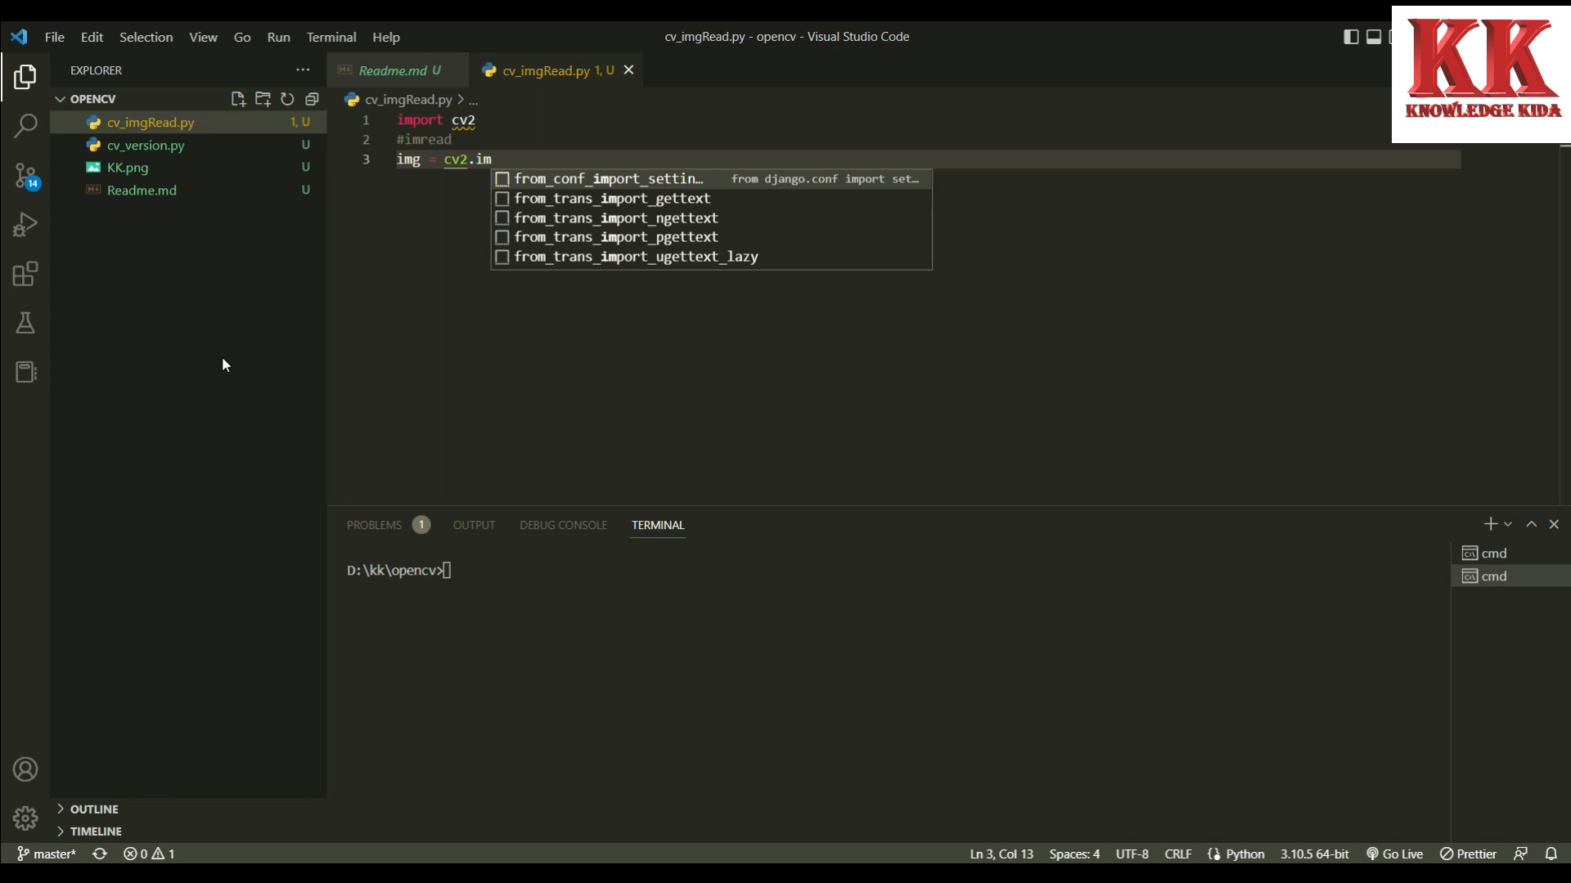
{"action": "type", "text": "rea"}
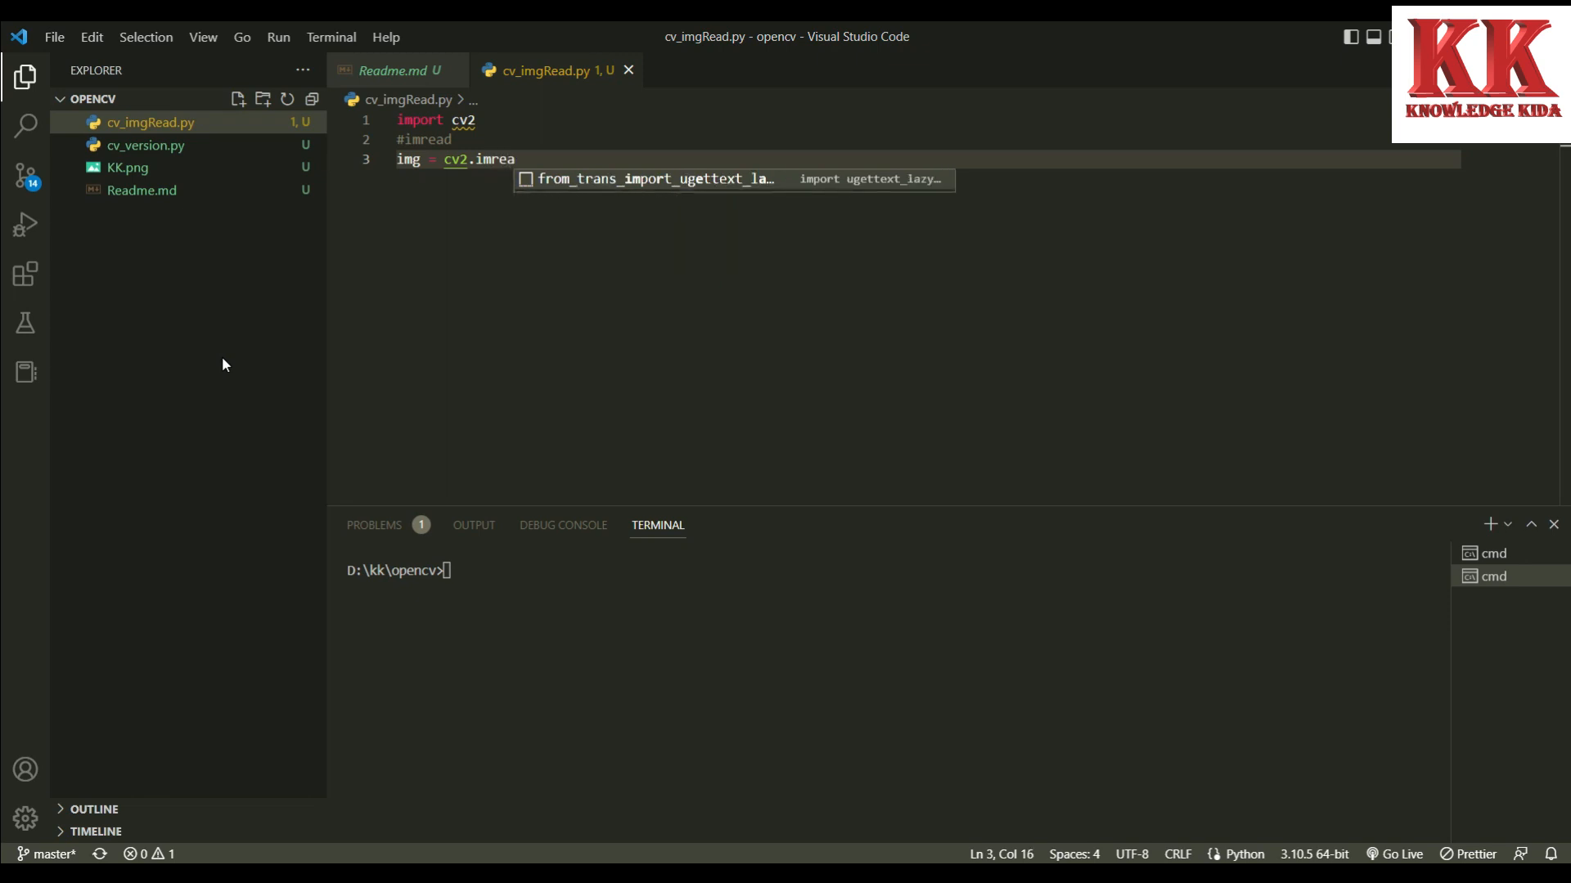
{"action": "type", "text": "d()"}
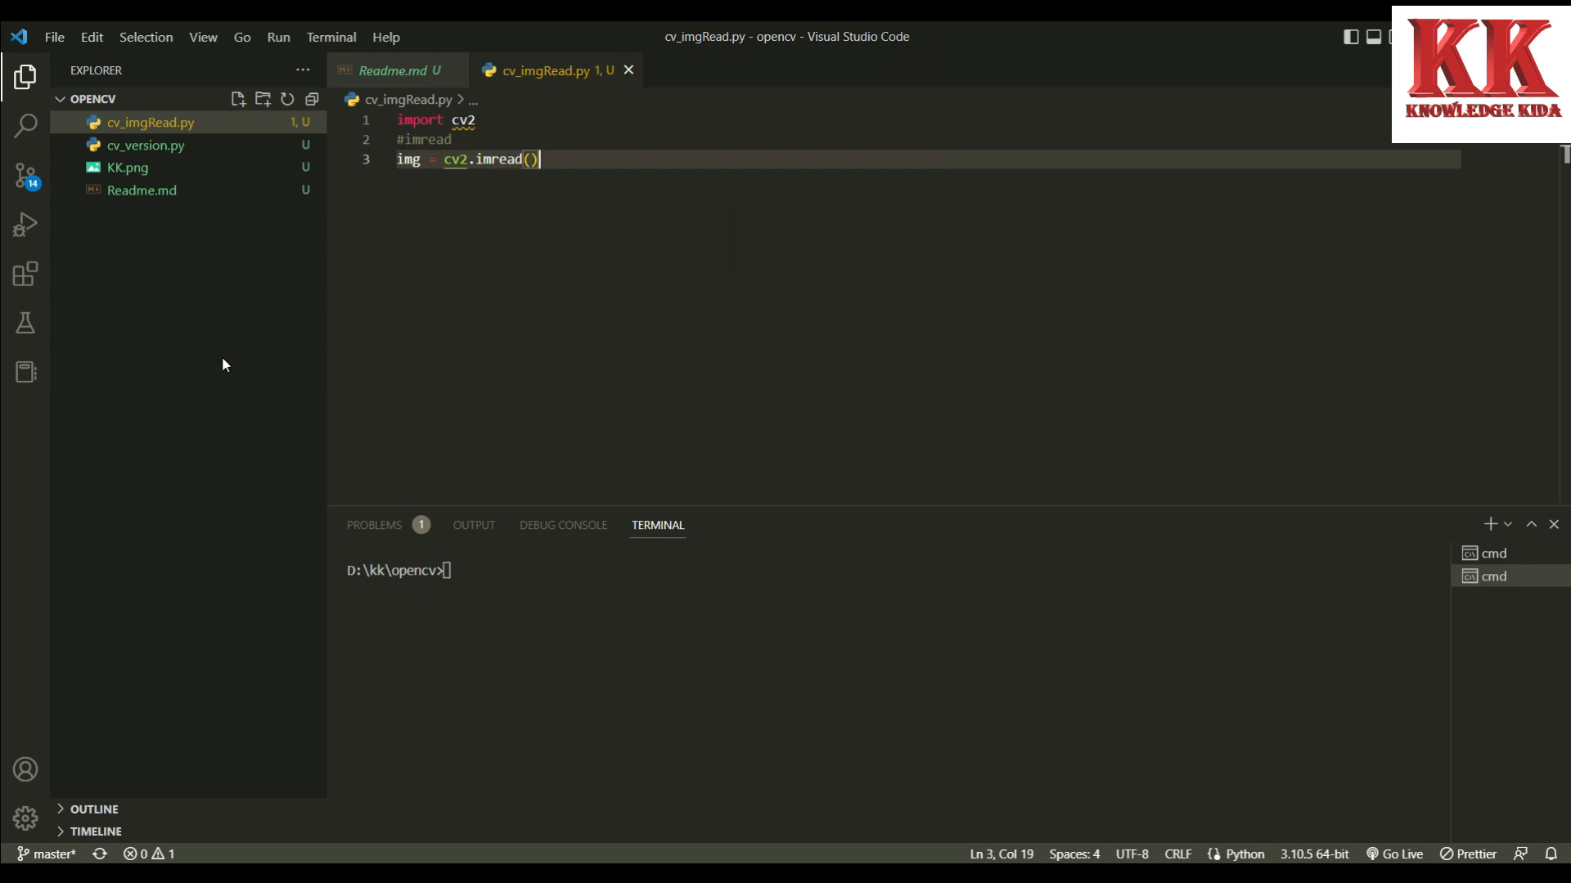
{"action": "type", "text": "\"\""}
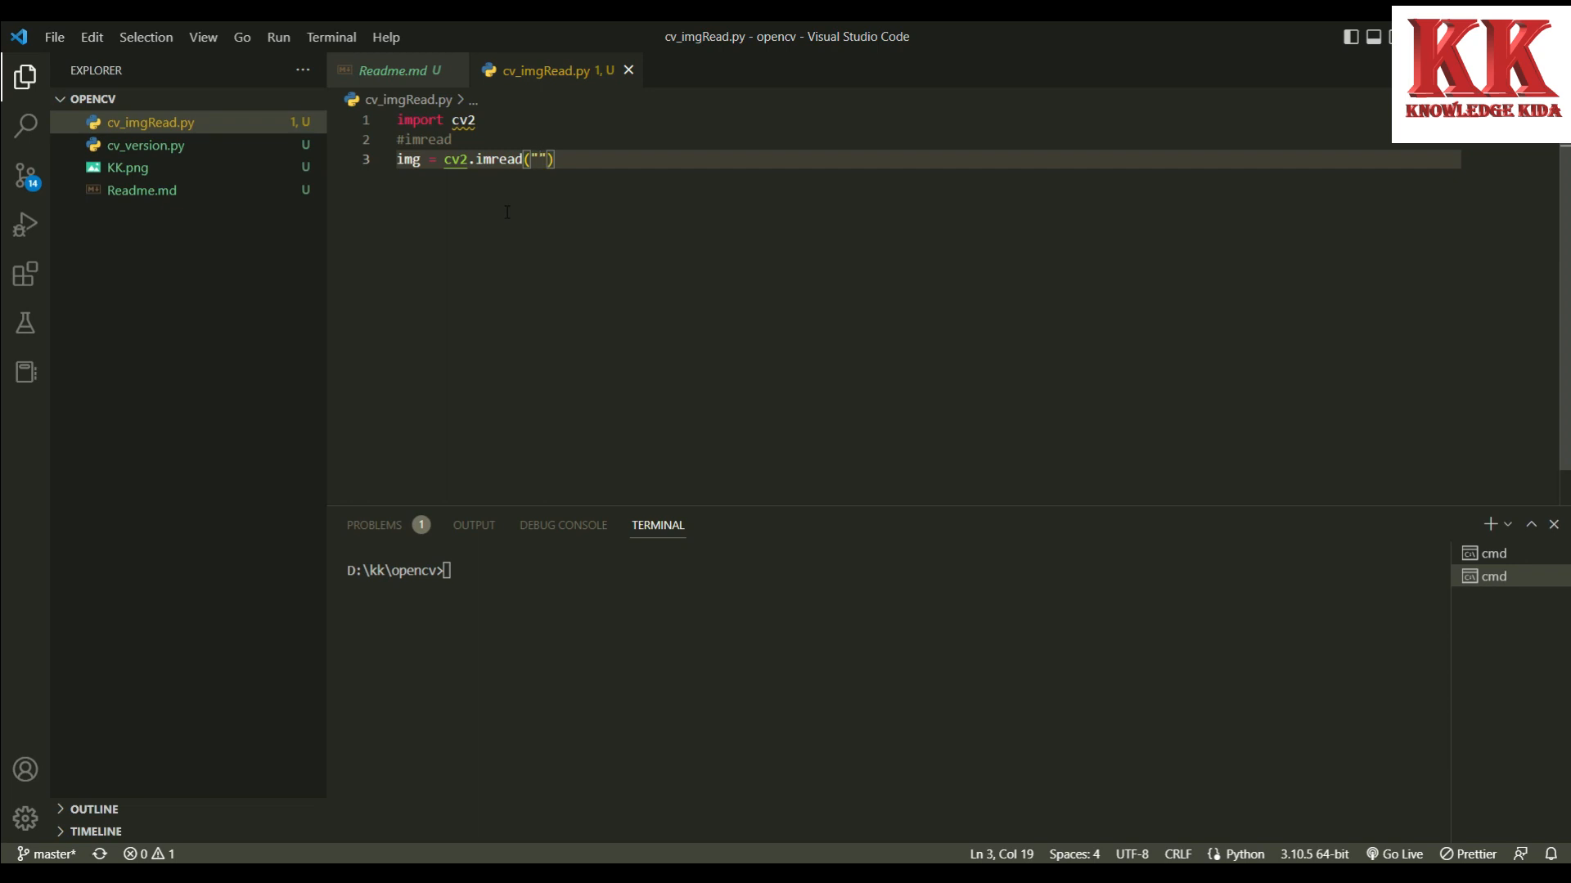
{"action": "type", "text": "KK"}
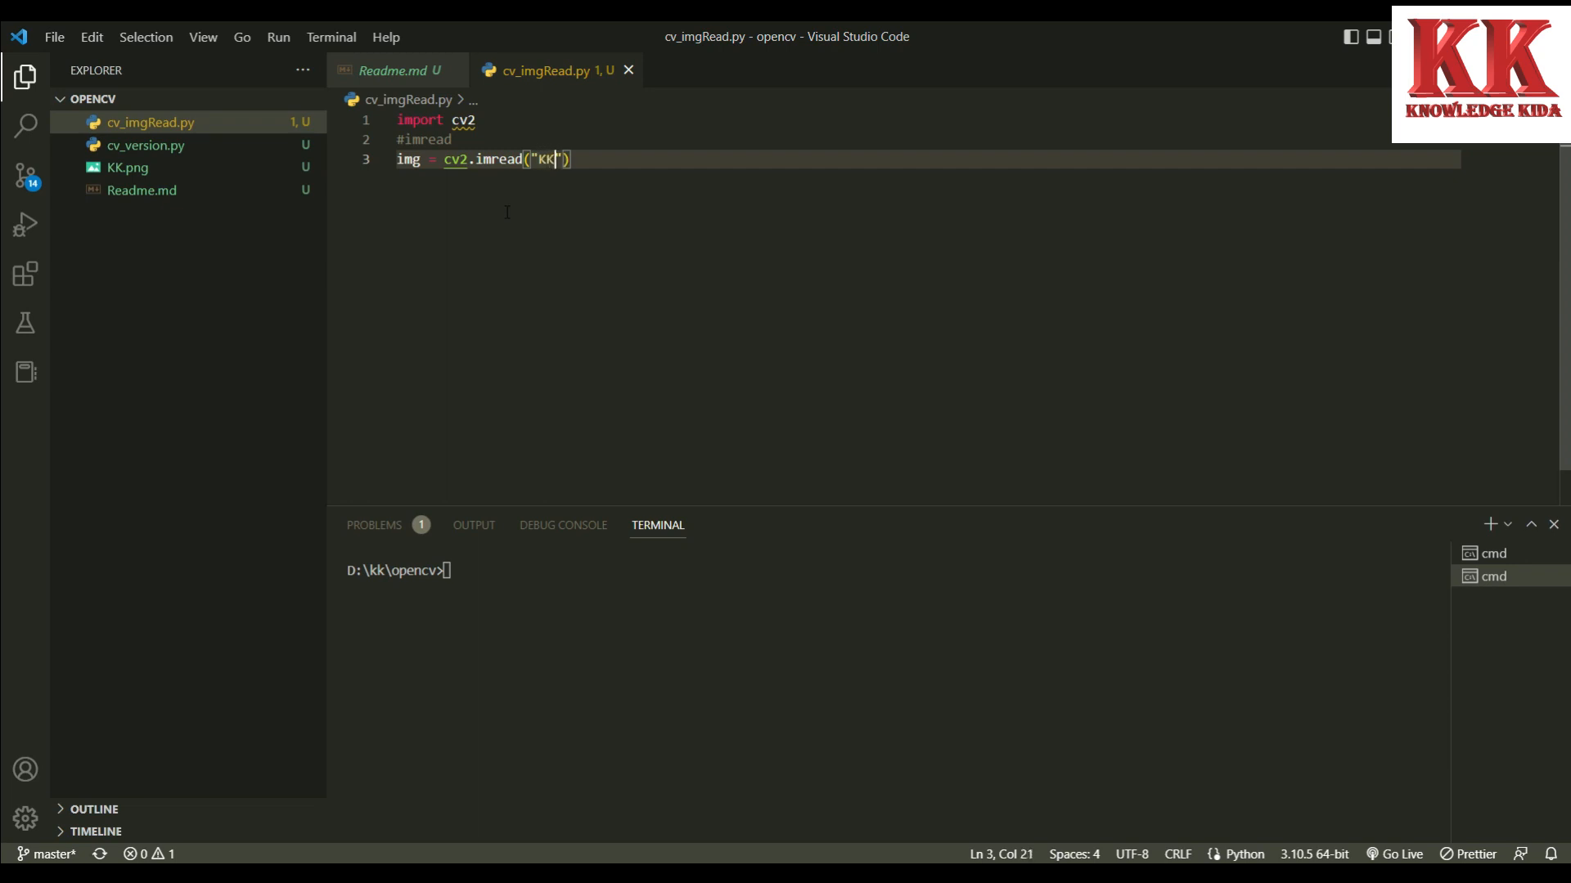
{"action": "type", "text": ".pn"}
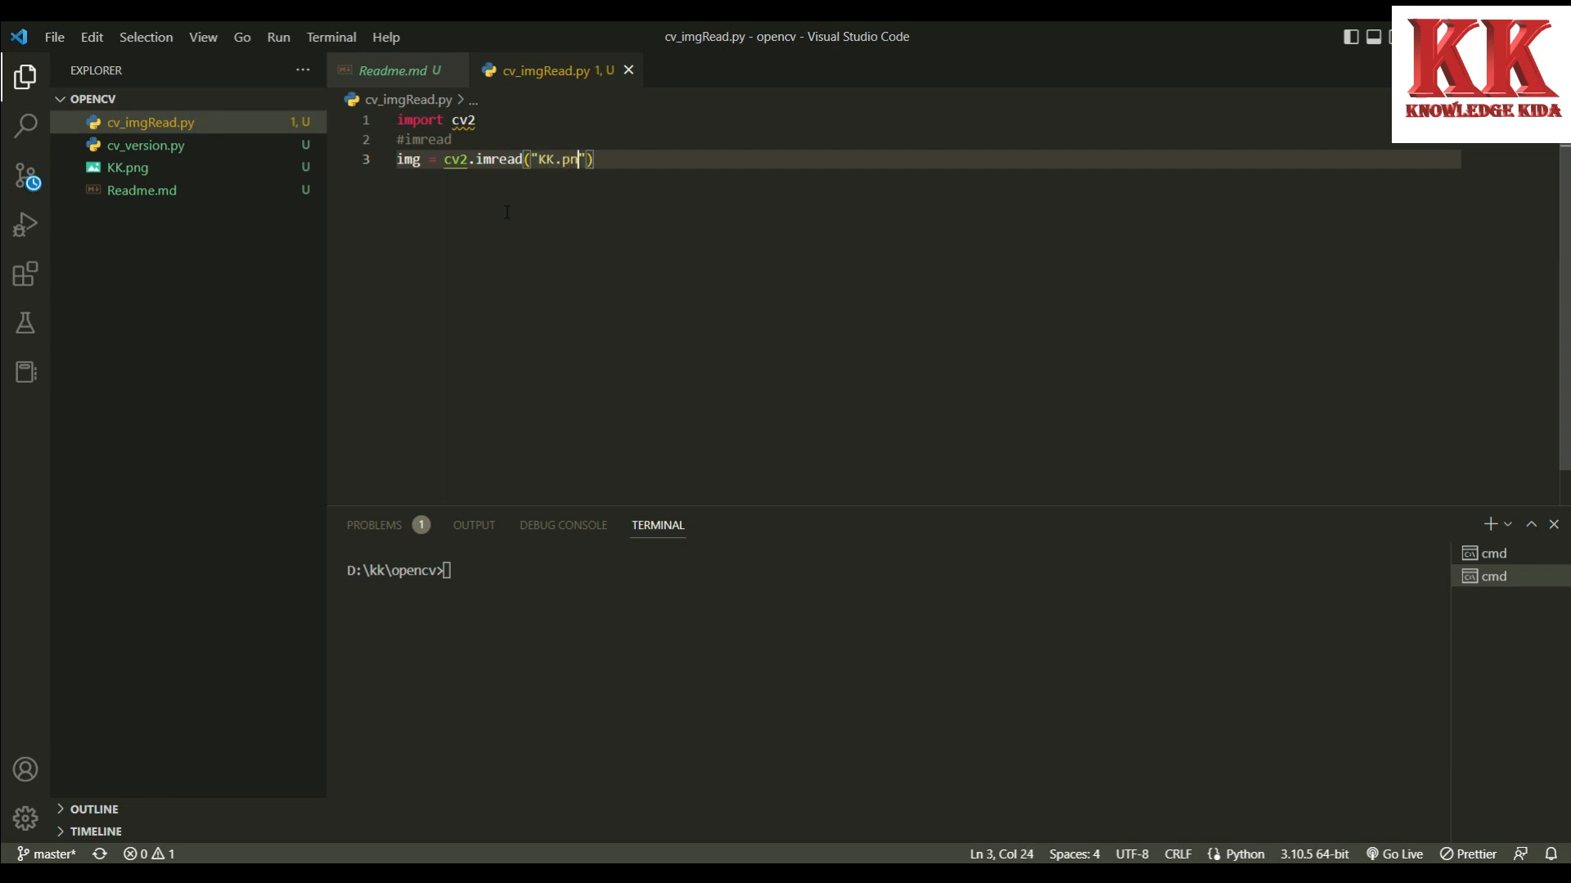
{"action": "type", "text": "g\","}
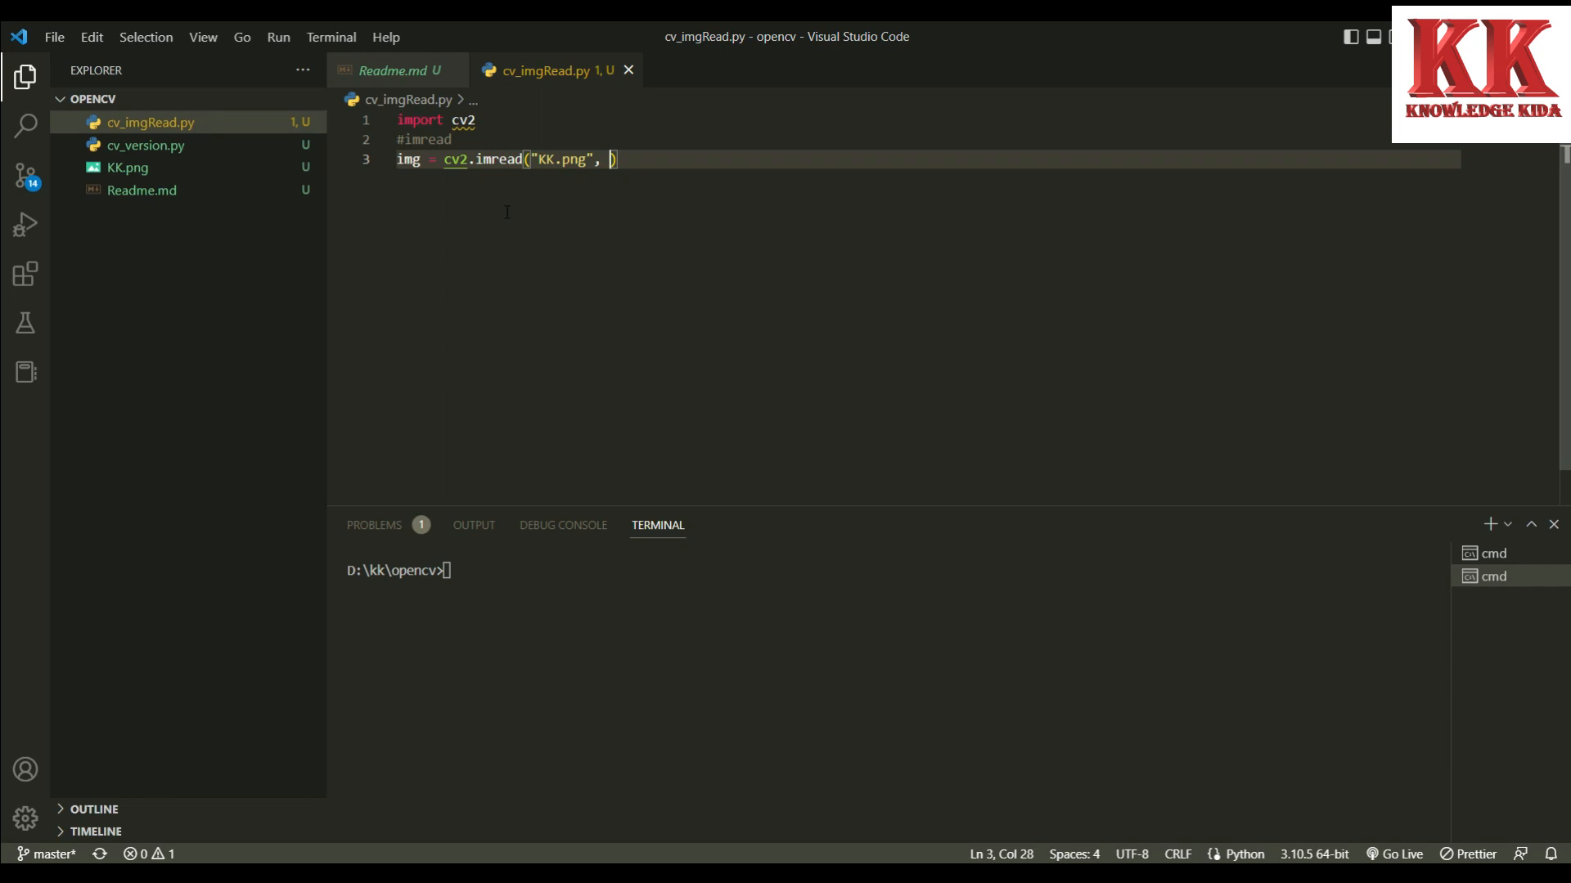
{"action": "type", "text": "1"}
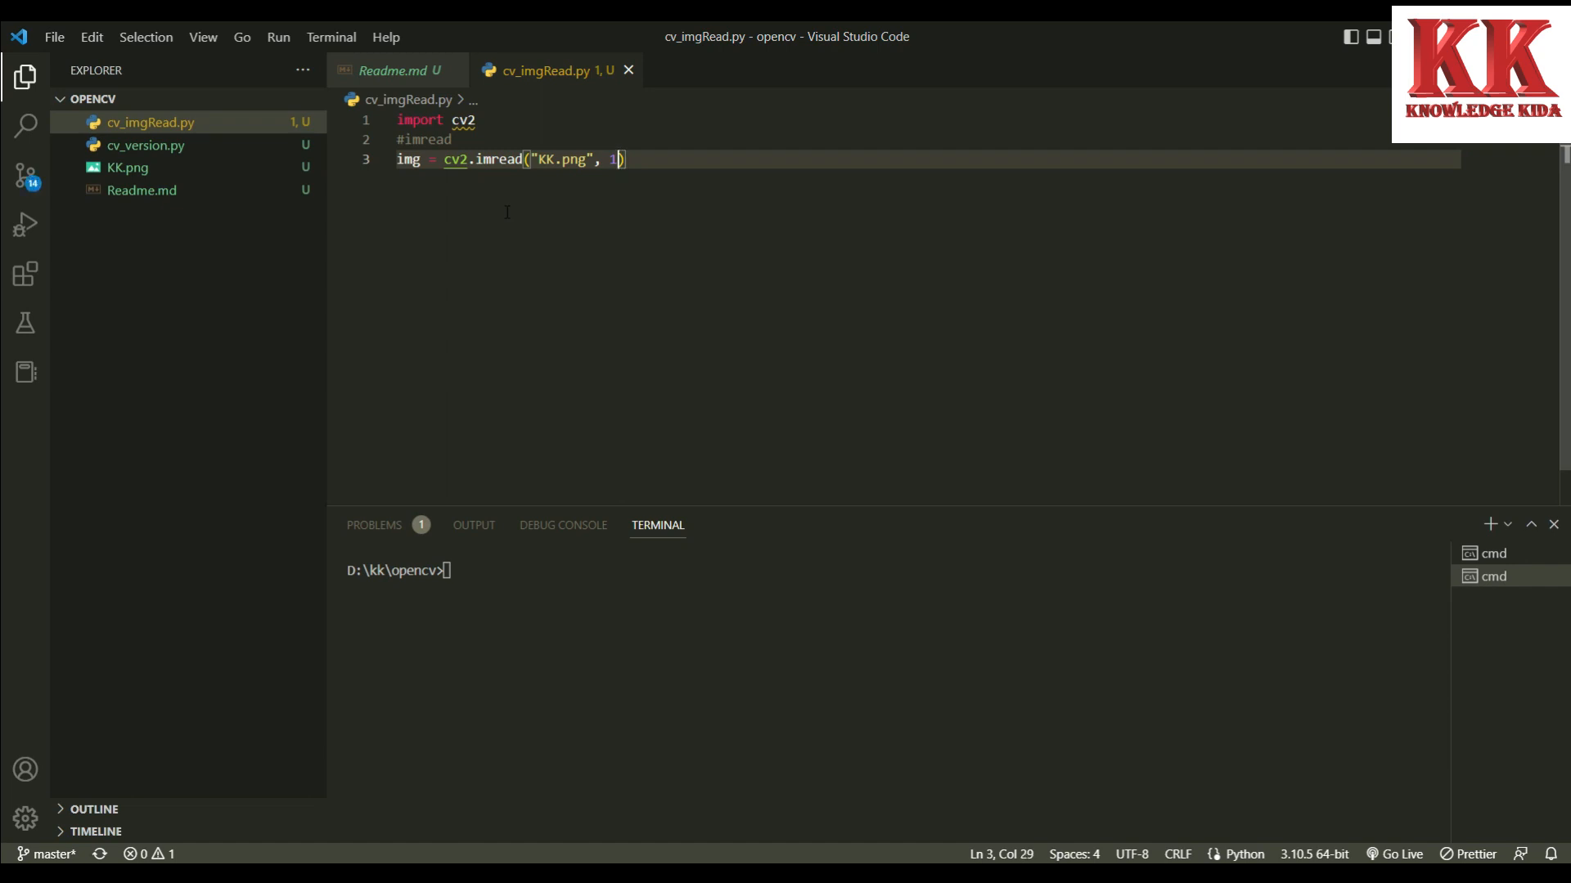
{"action": "key", "text": "Enter"}
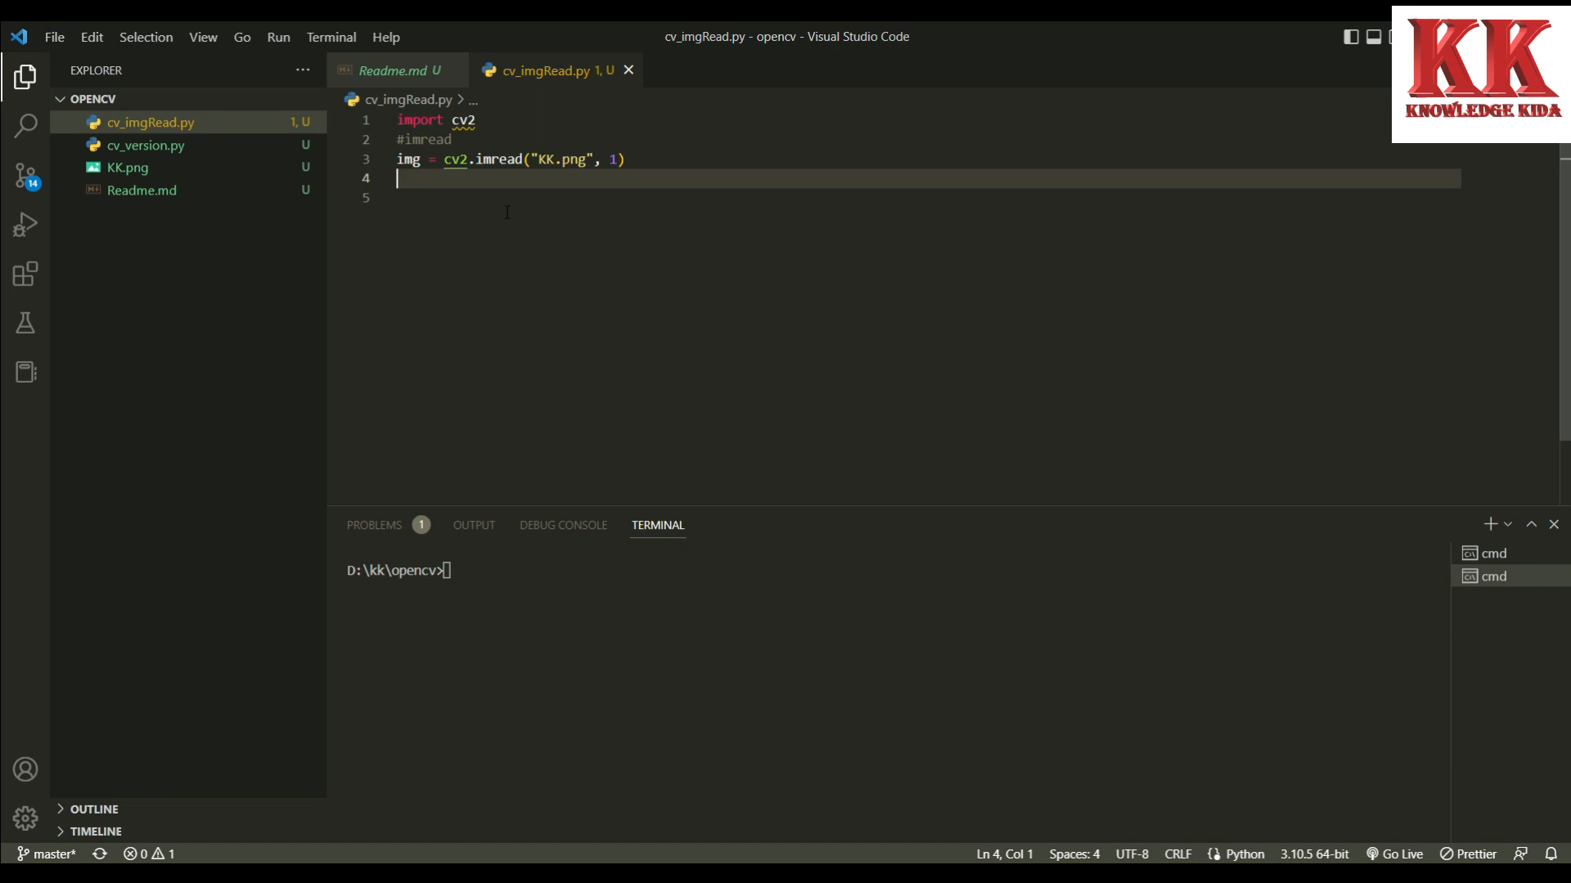
Add cv2.imshow("Knowledge Kida", img) to display the loaded image
{"action": "type", "text": "cv2"}
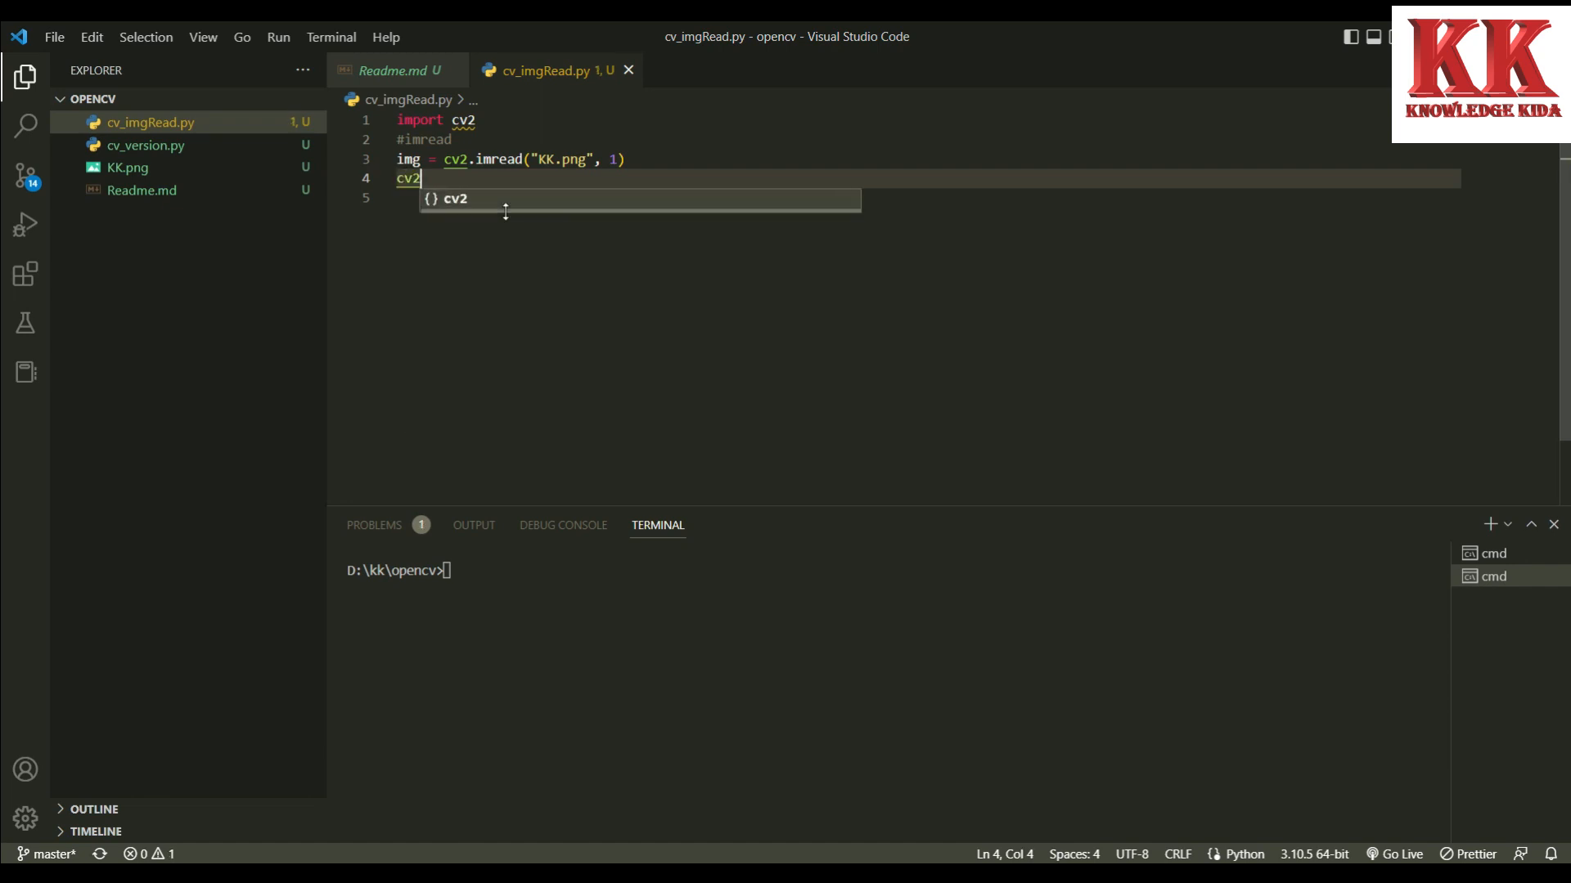
{"action": "type", "text": ".im"}
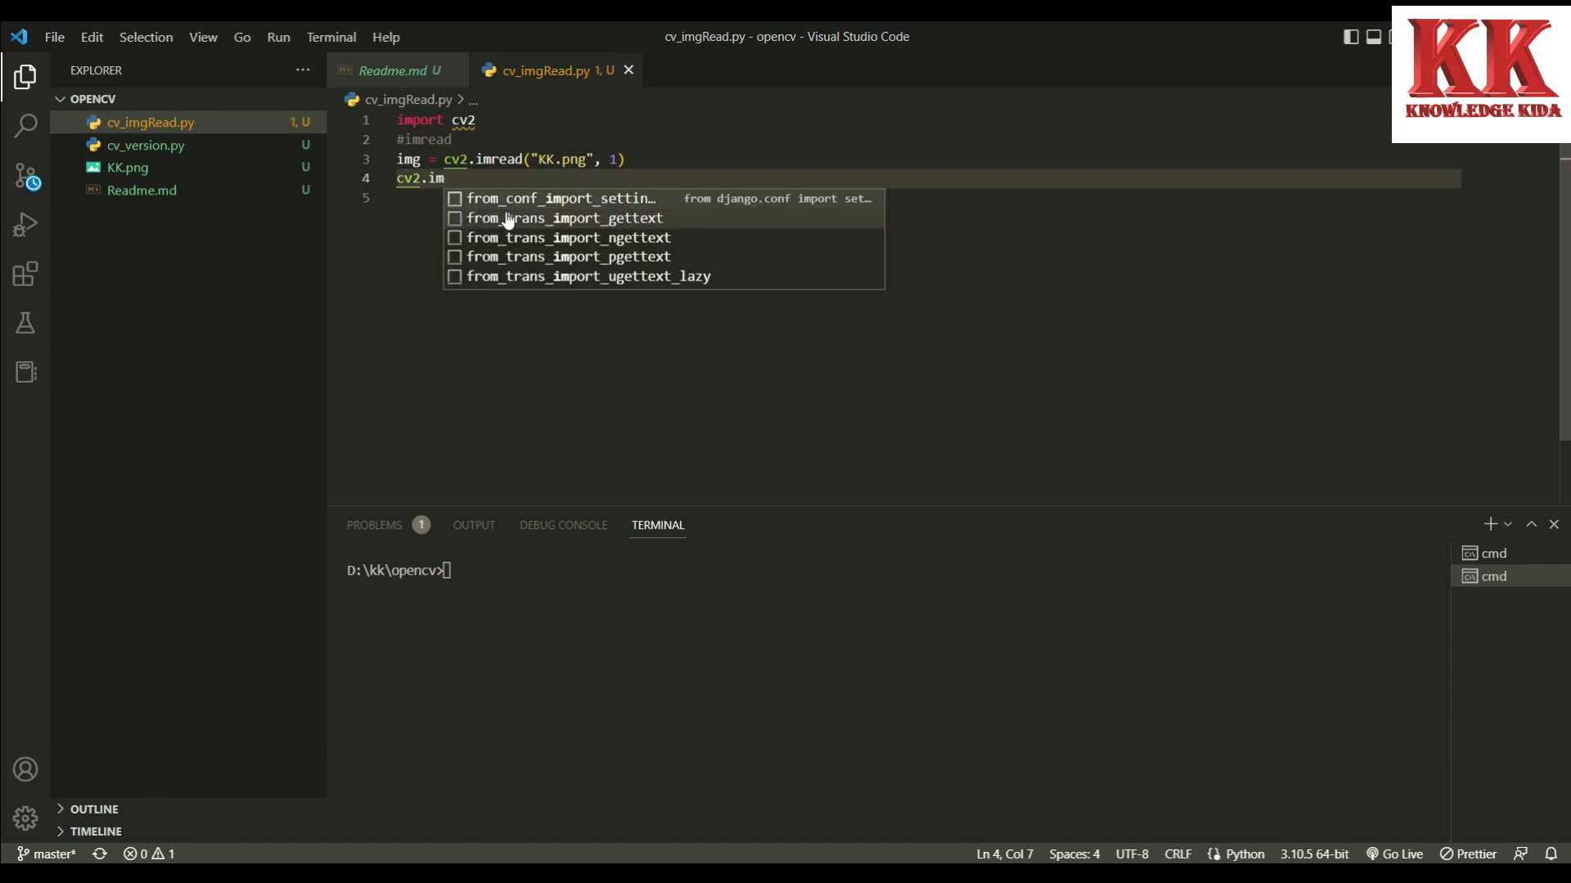
{"action": "type", "text": "show()"}
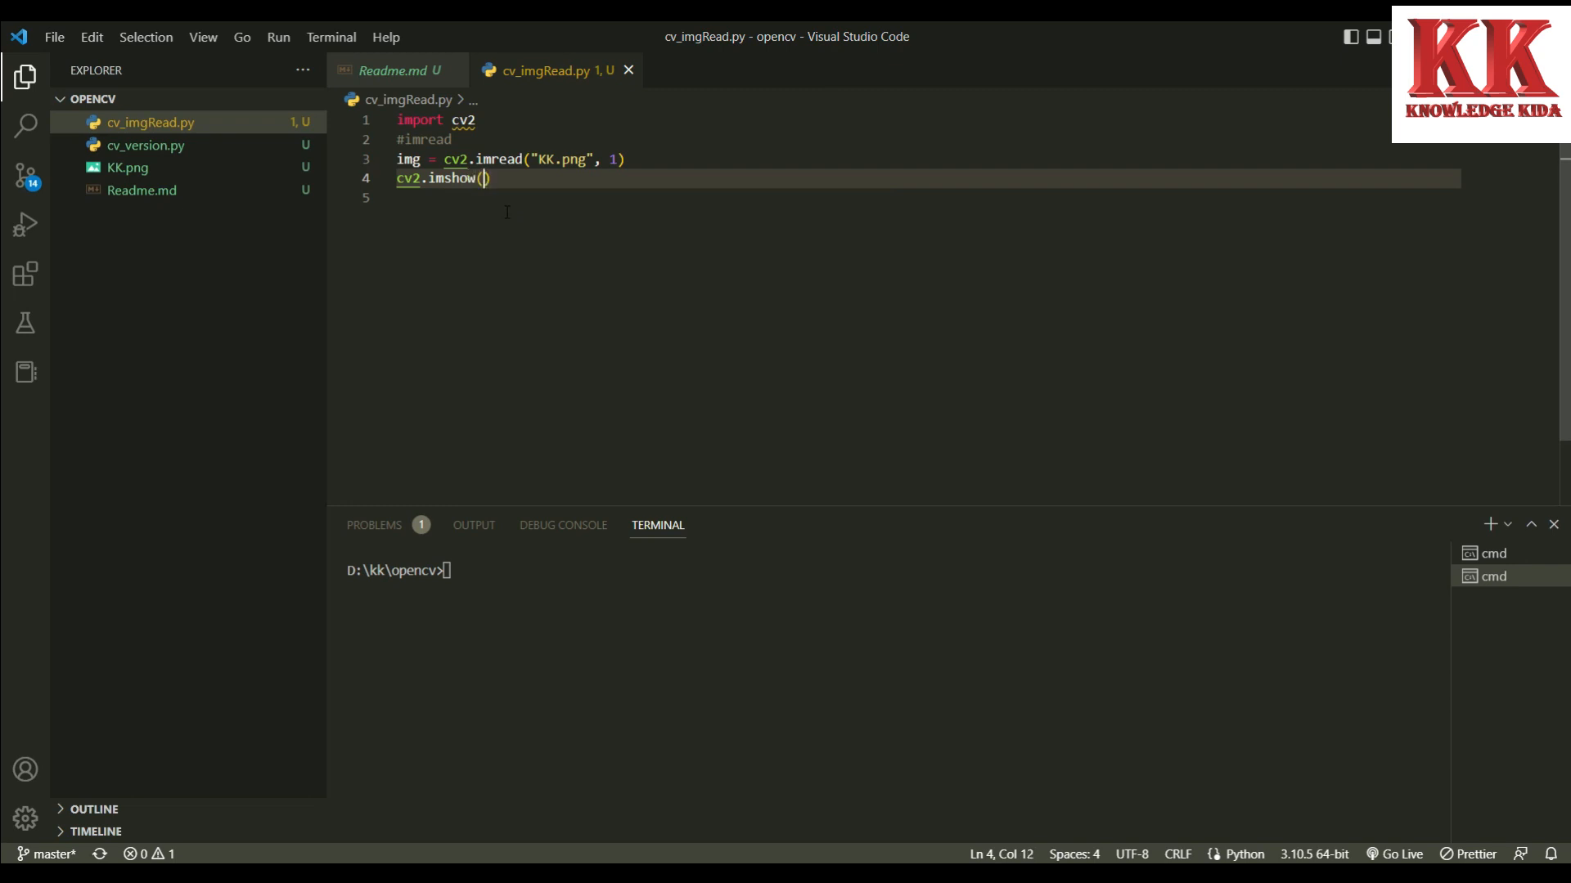
{"action": "type", "text": "\"\""}
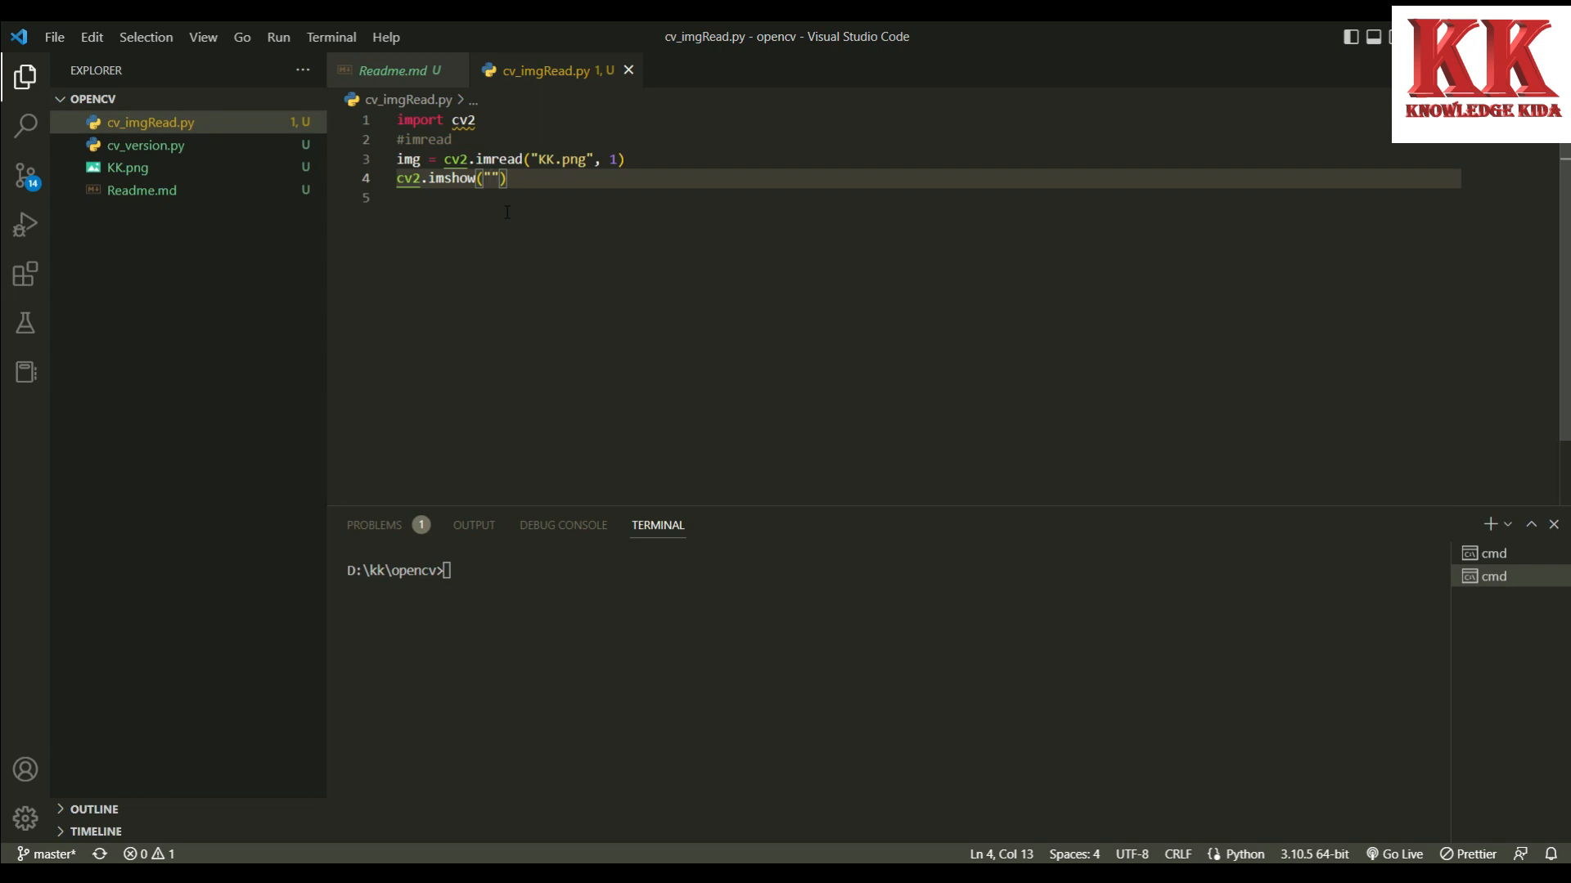
{"action": "type", "text": "Knowledge Kida"}
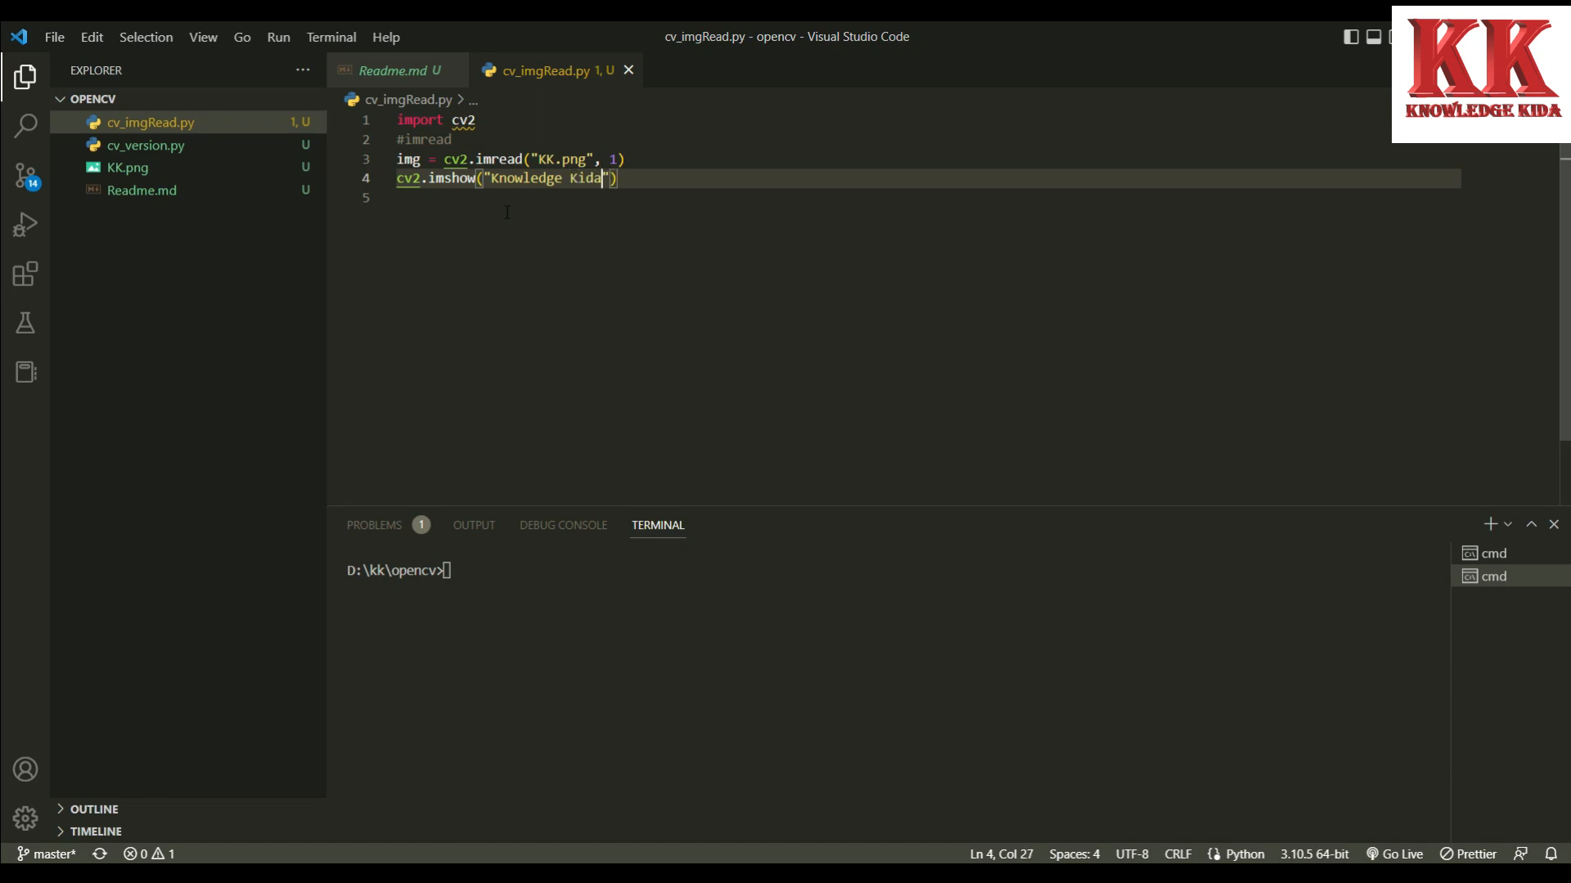
{"action": "type", "text": "\", \""}
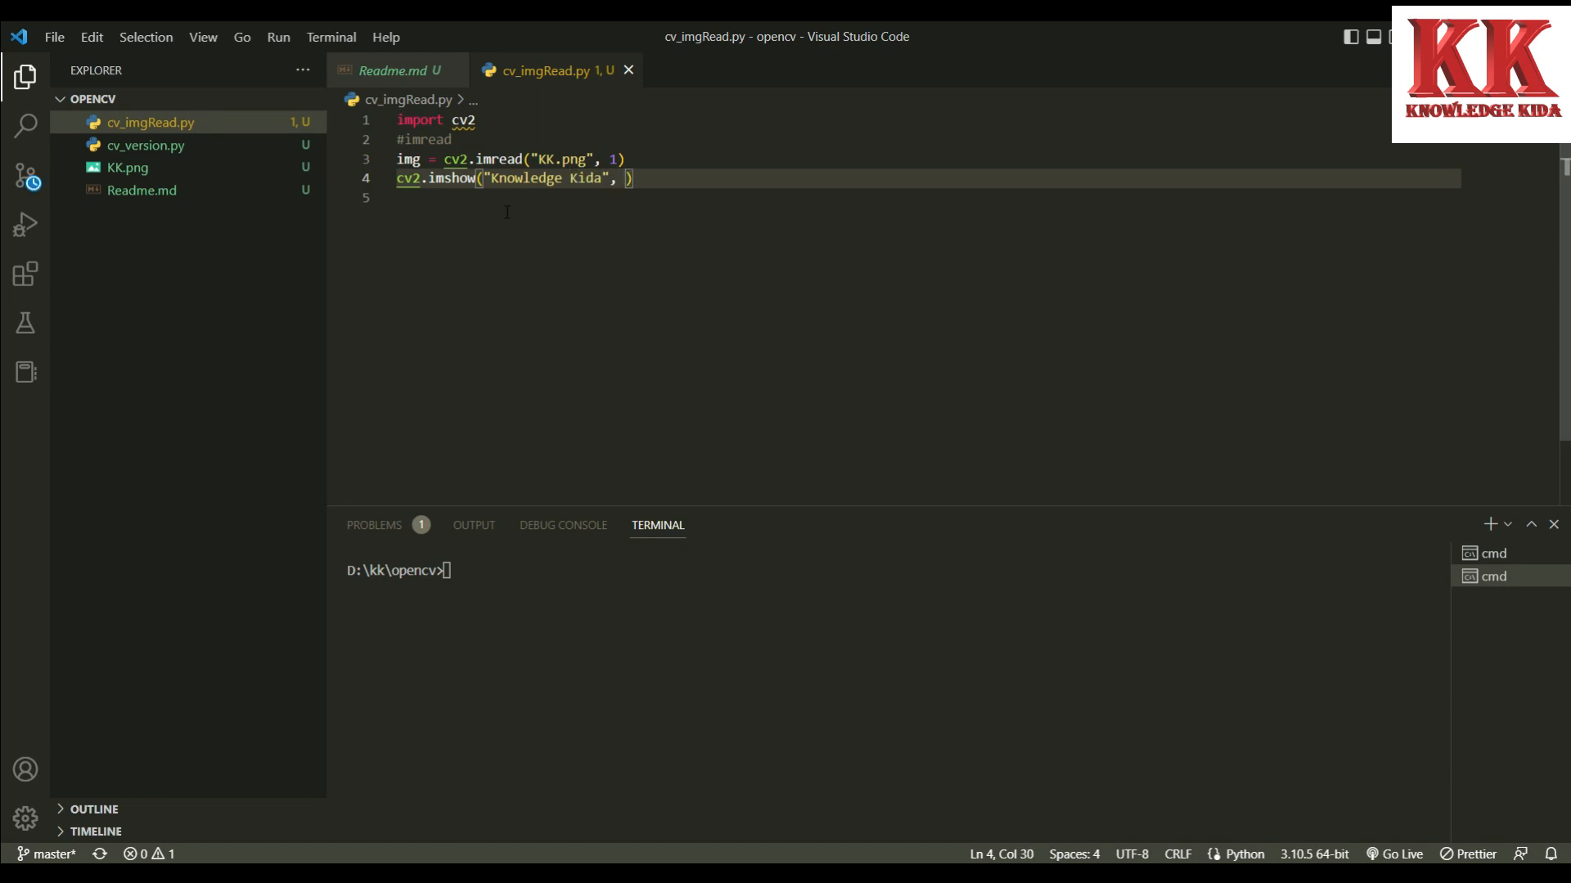
{"action": "type", "text": "img"}
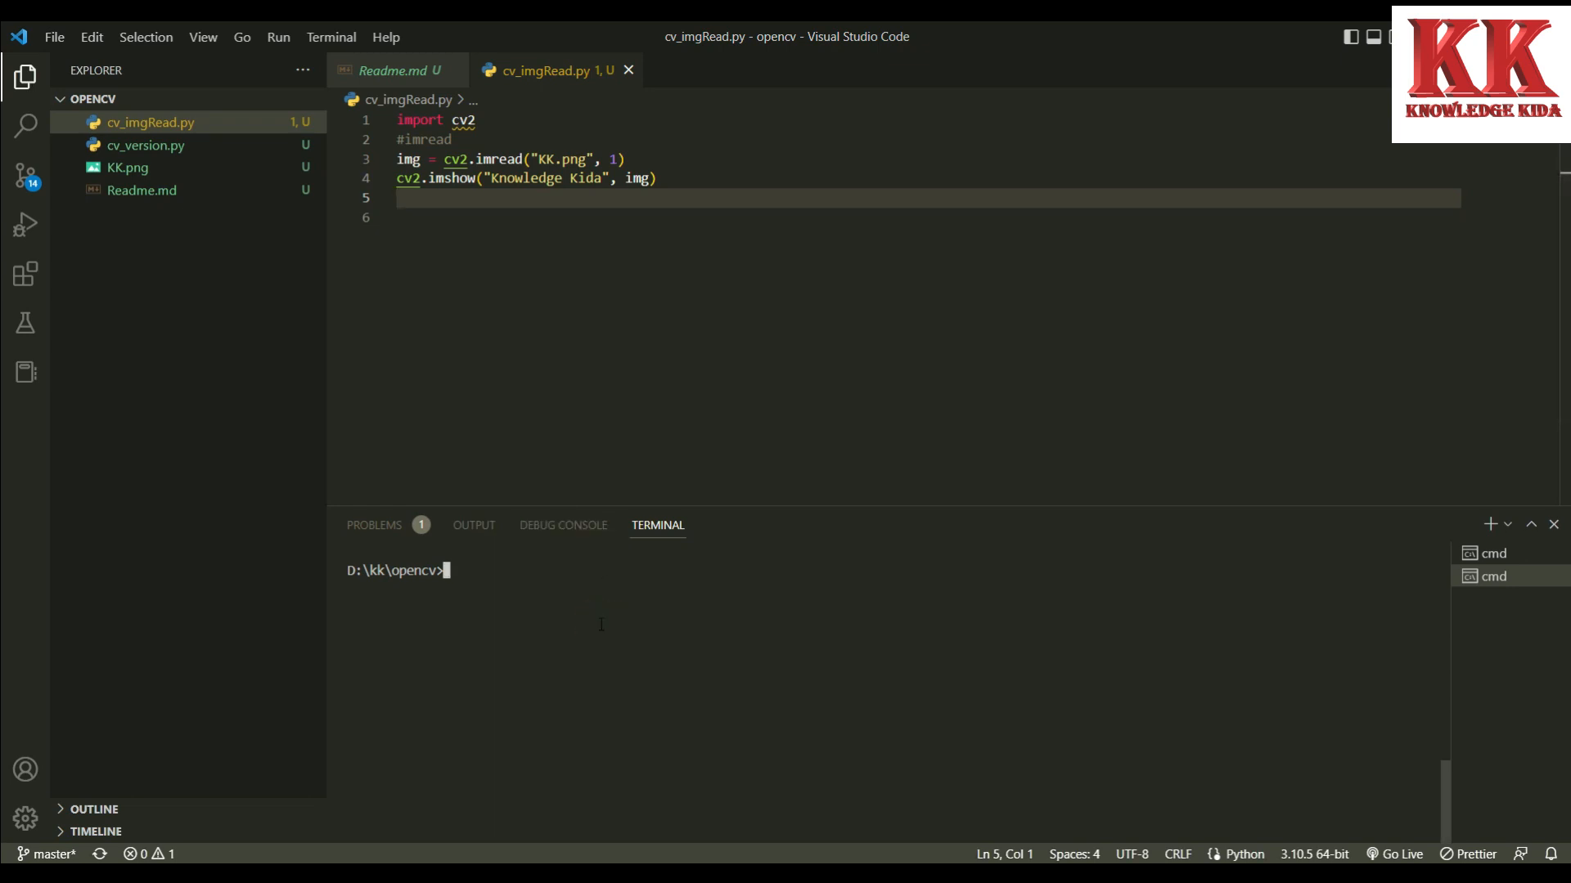
Run python cv_imgRead.py in the terminal, which returns with no output
{"action": "type", "text": "python cv_imgRead.py"}
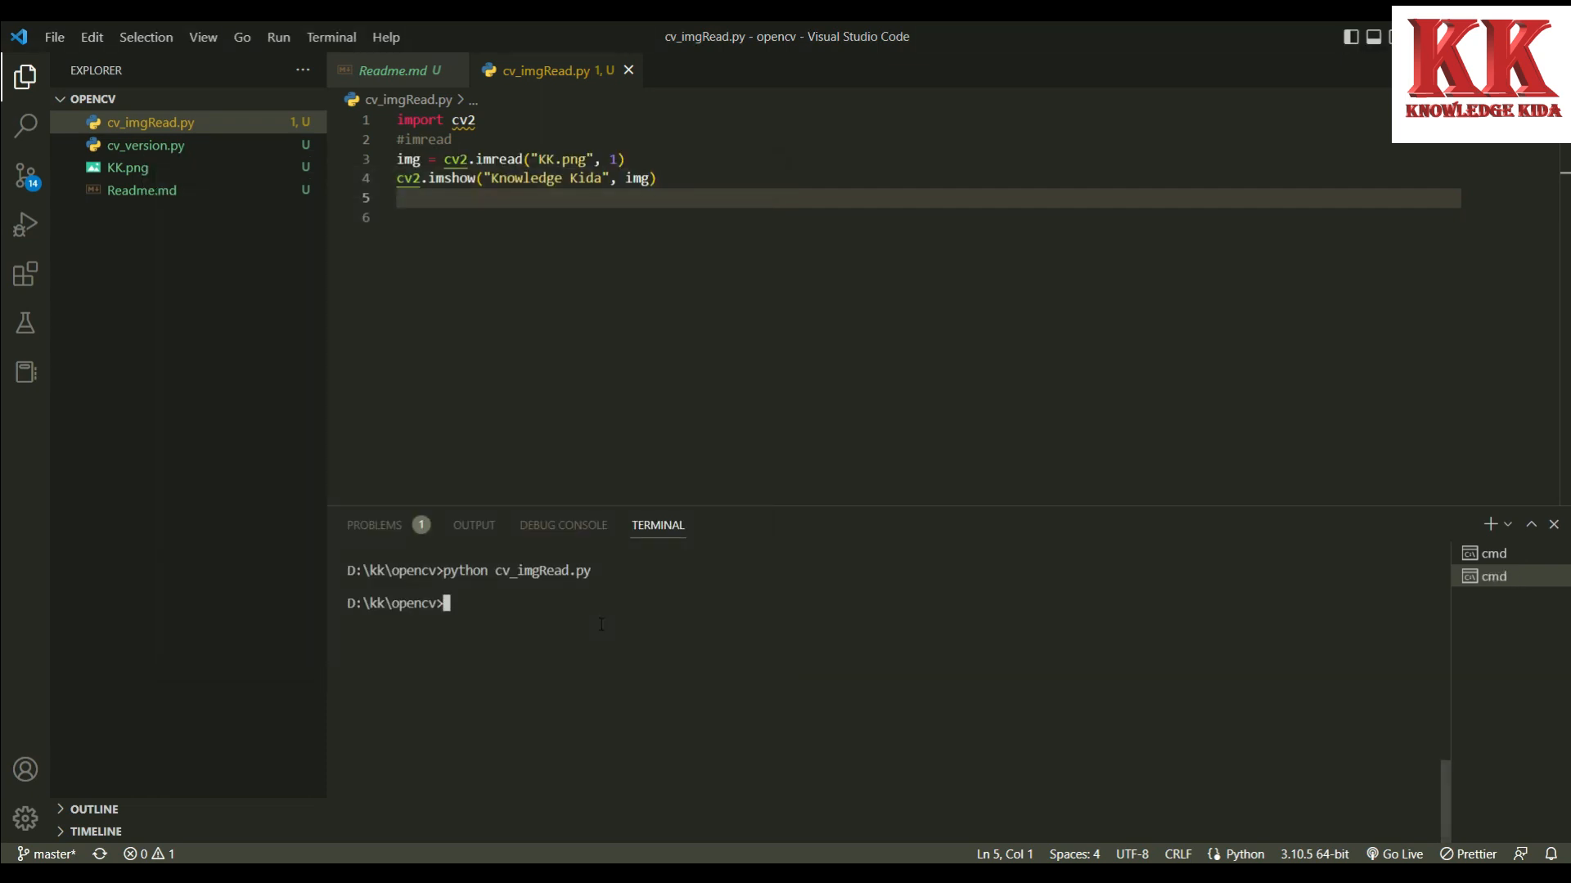
{"action": "mouse_move", "coordinate": [576, 404]}
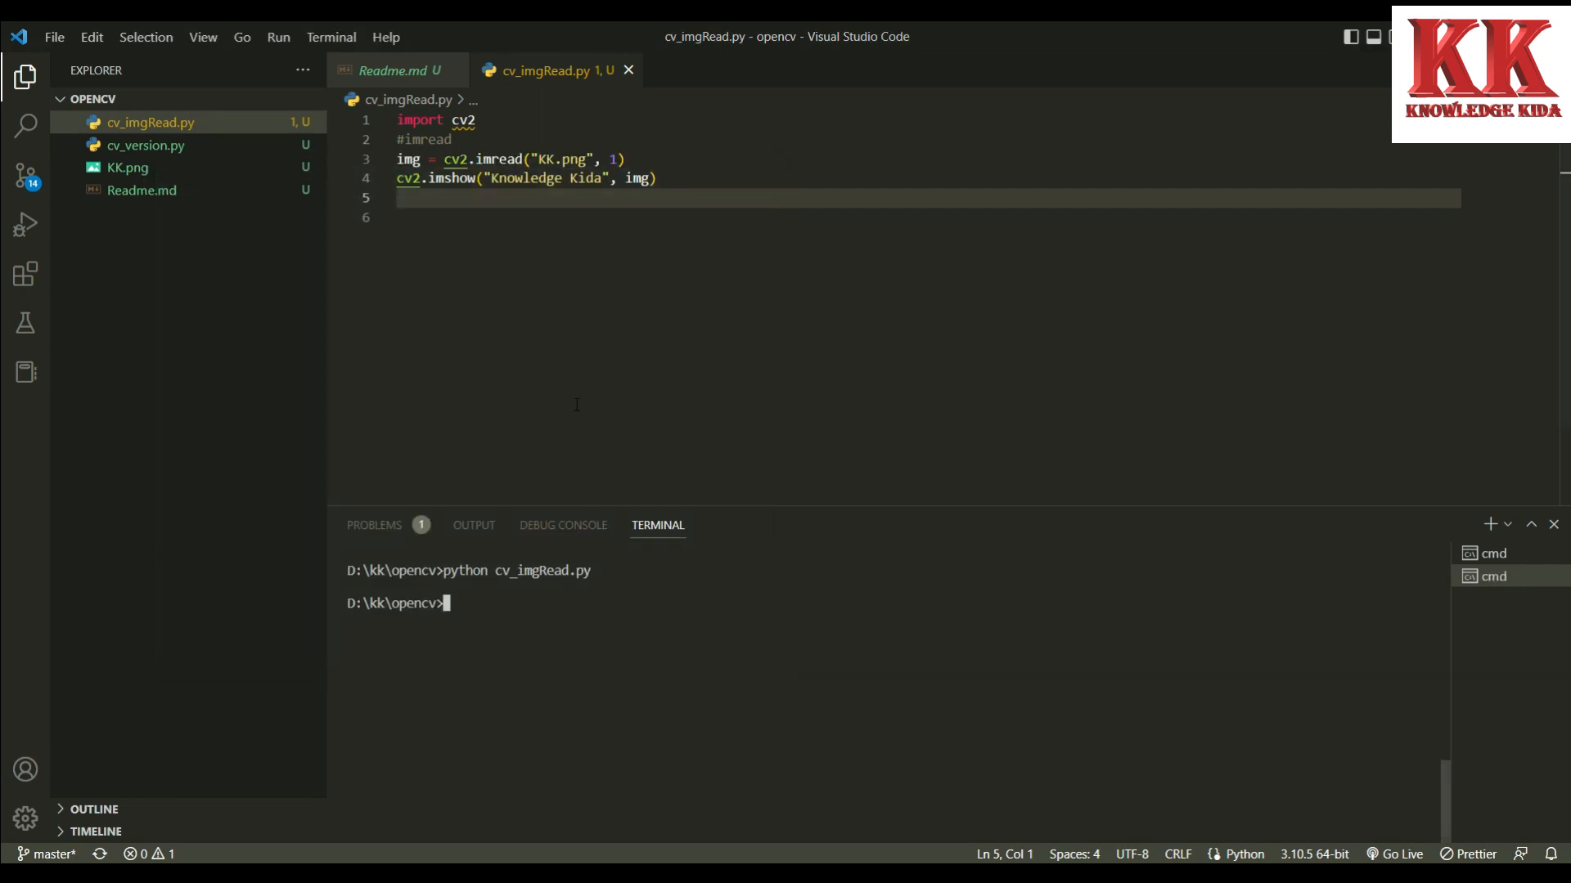
Add cv2.waitKey(30000) after imshow and rerun python cv_imgRead.py
{"action": "type", "text": "cv2"}
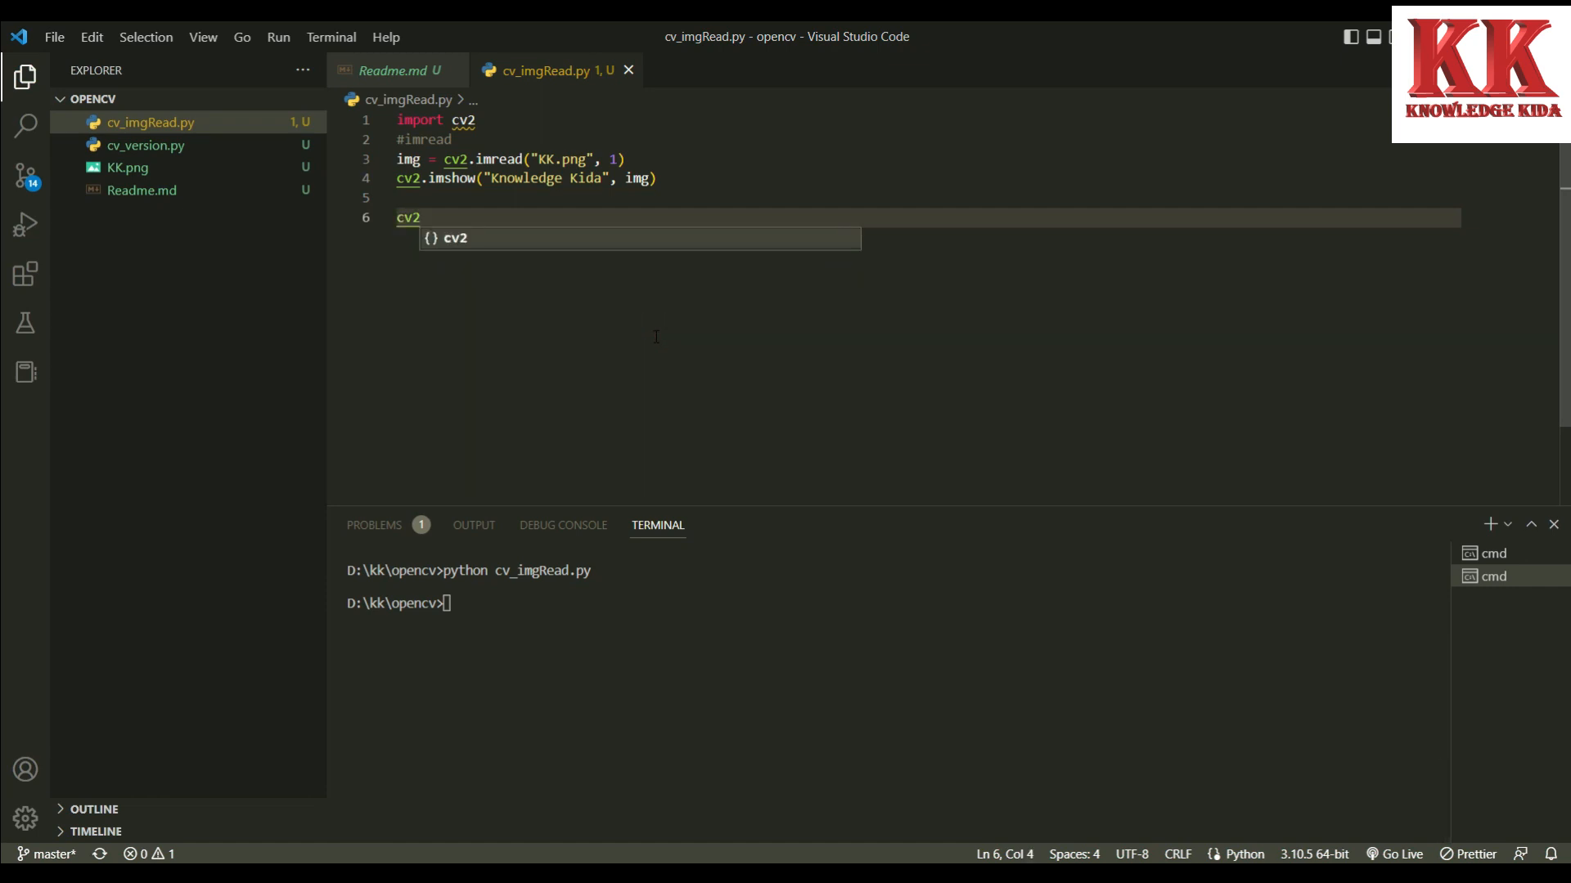
{"action": "type", "text": ".wa"}
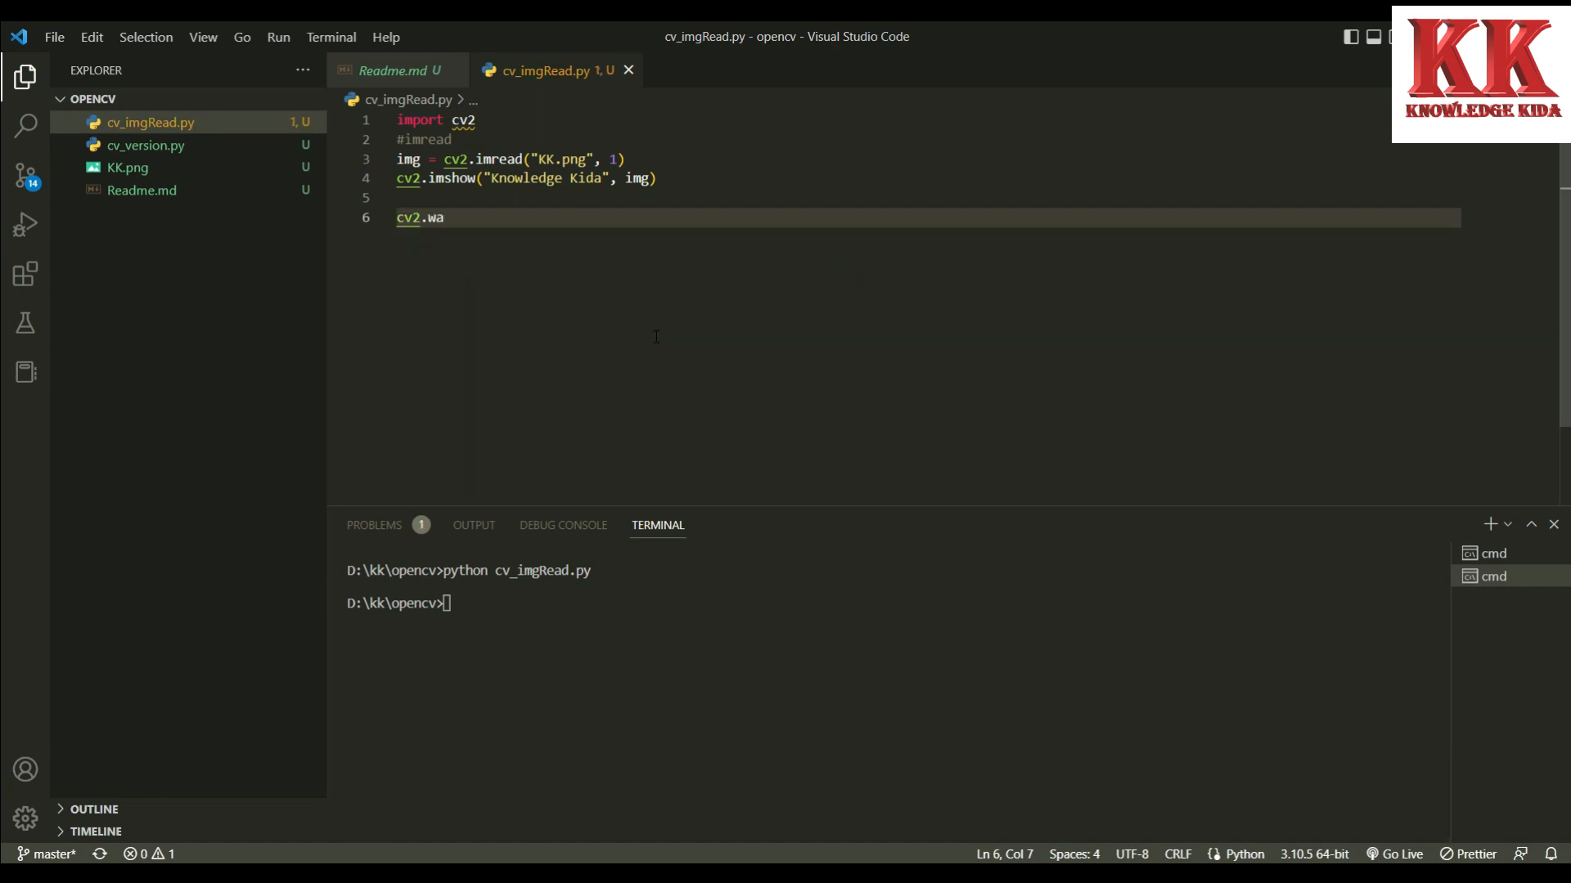
{"action": "type", "text": "itKey()"}
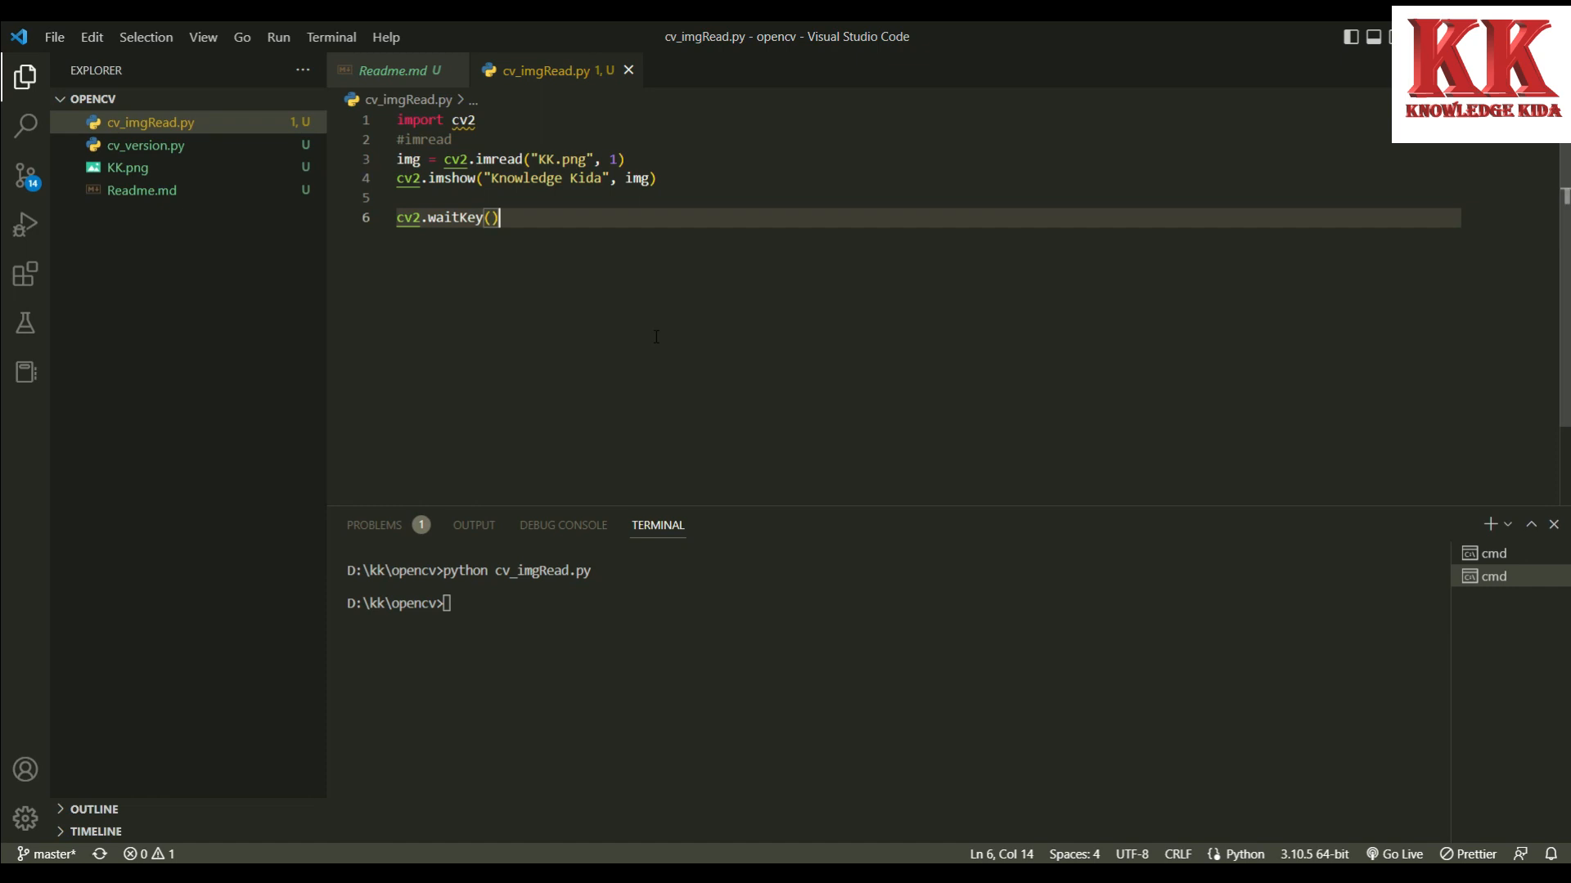
{"action": "type", "text": "300000"}
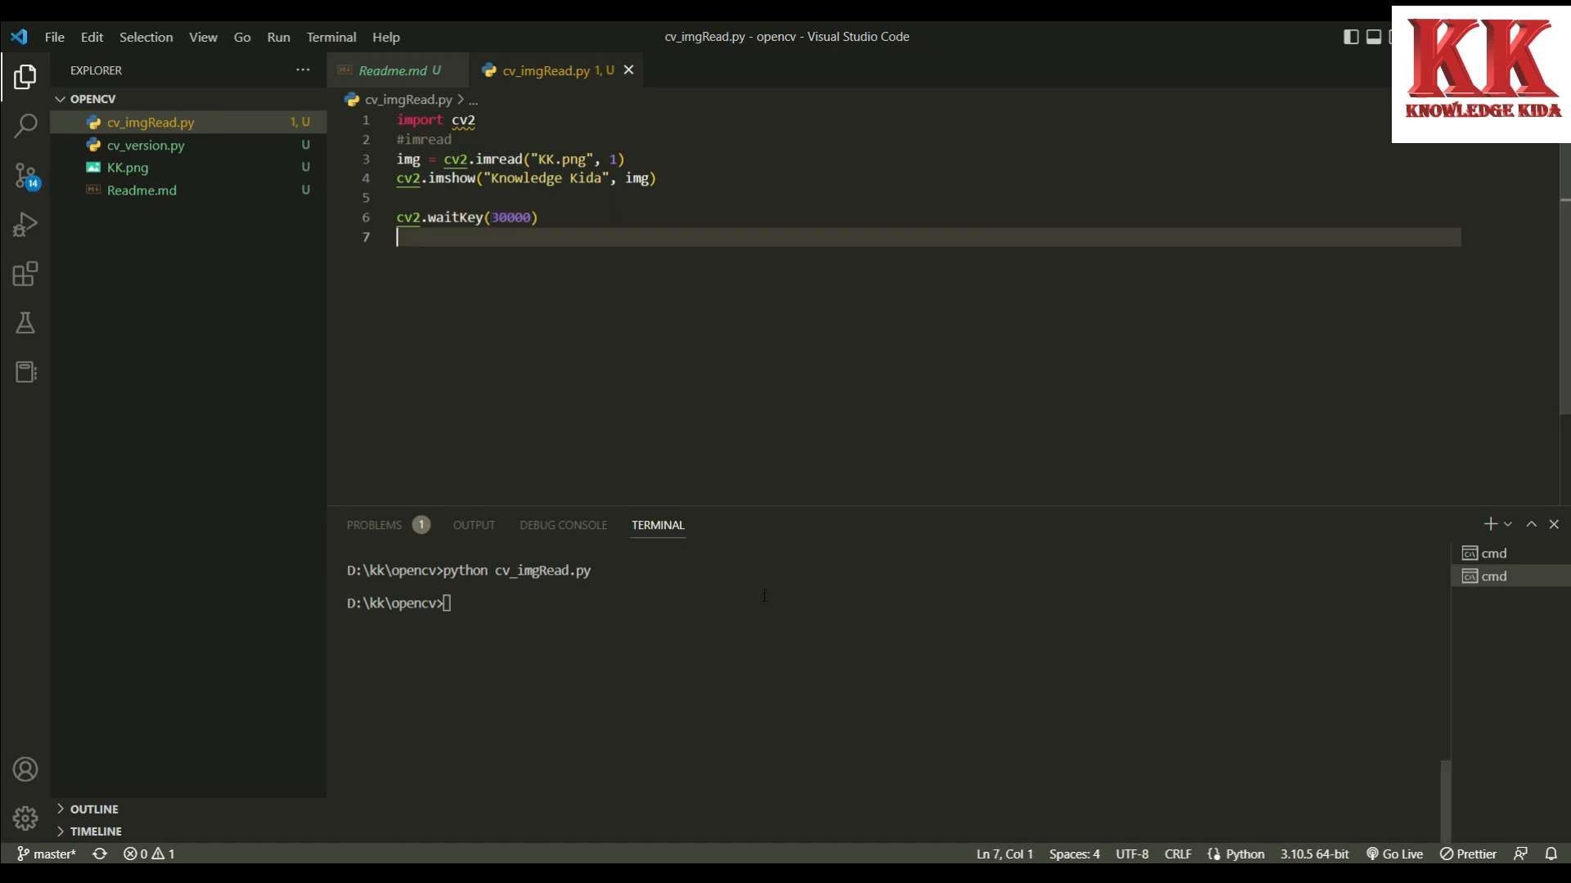
{"action": "type", "text": "python cv_imgRead.py"}
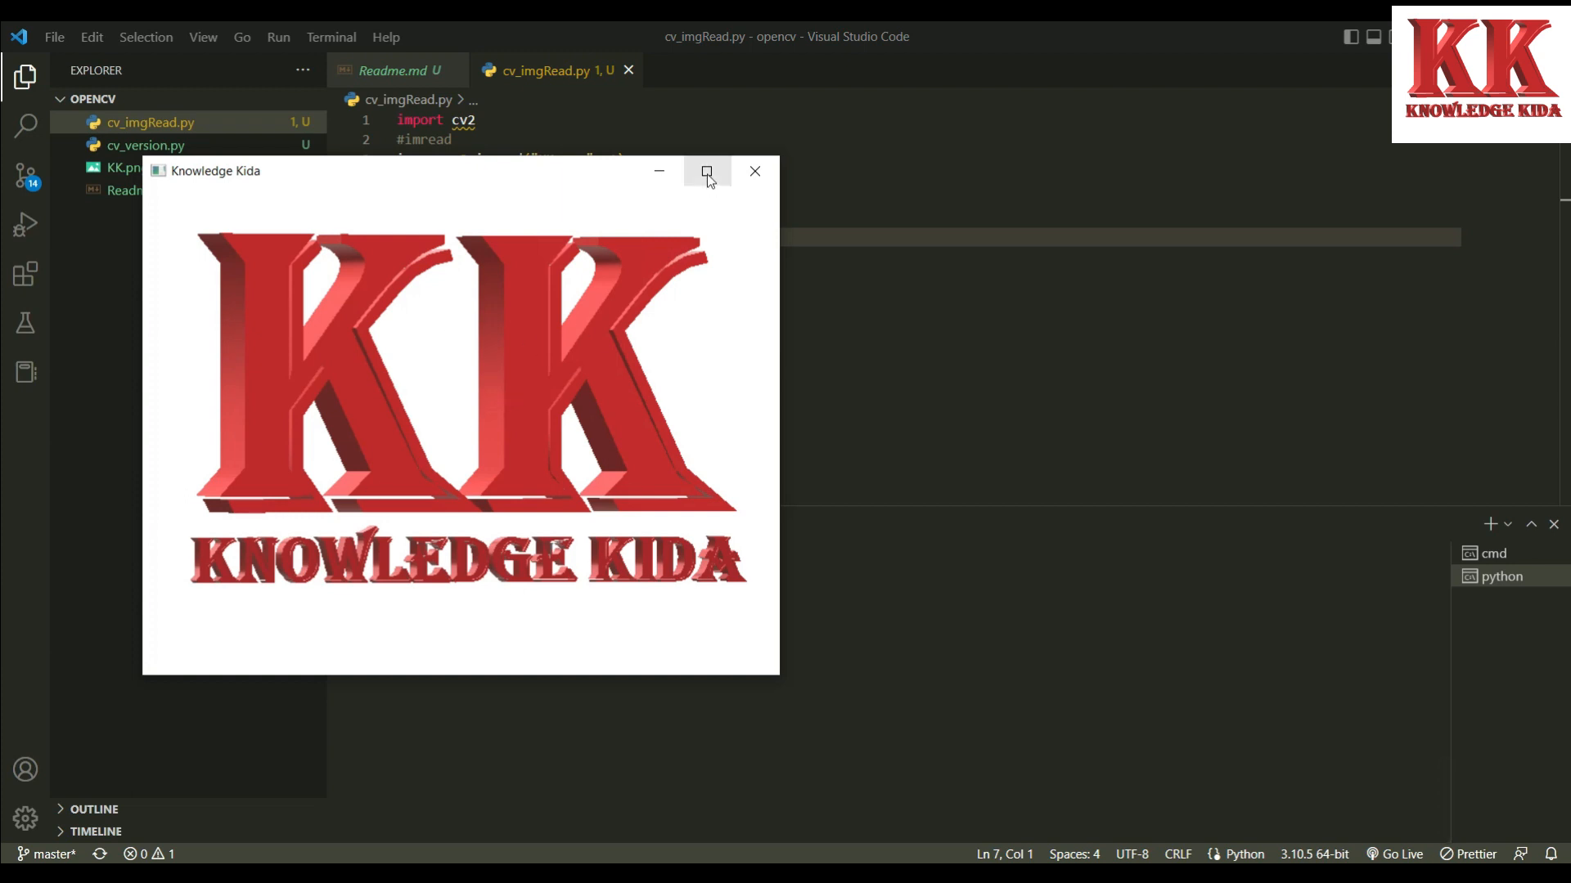
{"action": "mouse_move", "coordinate": [778, 161]}
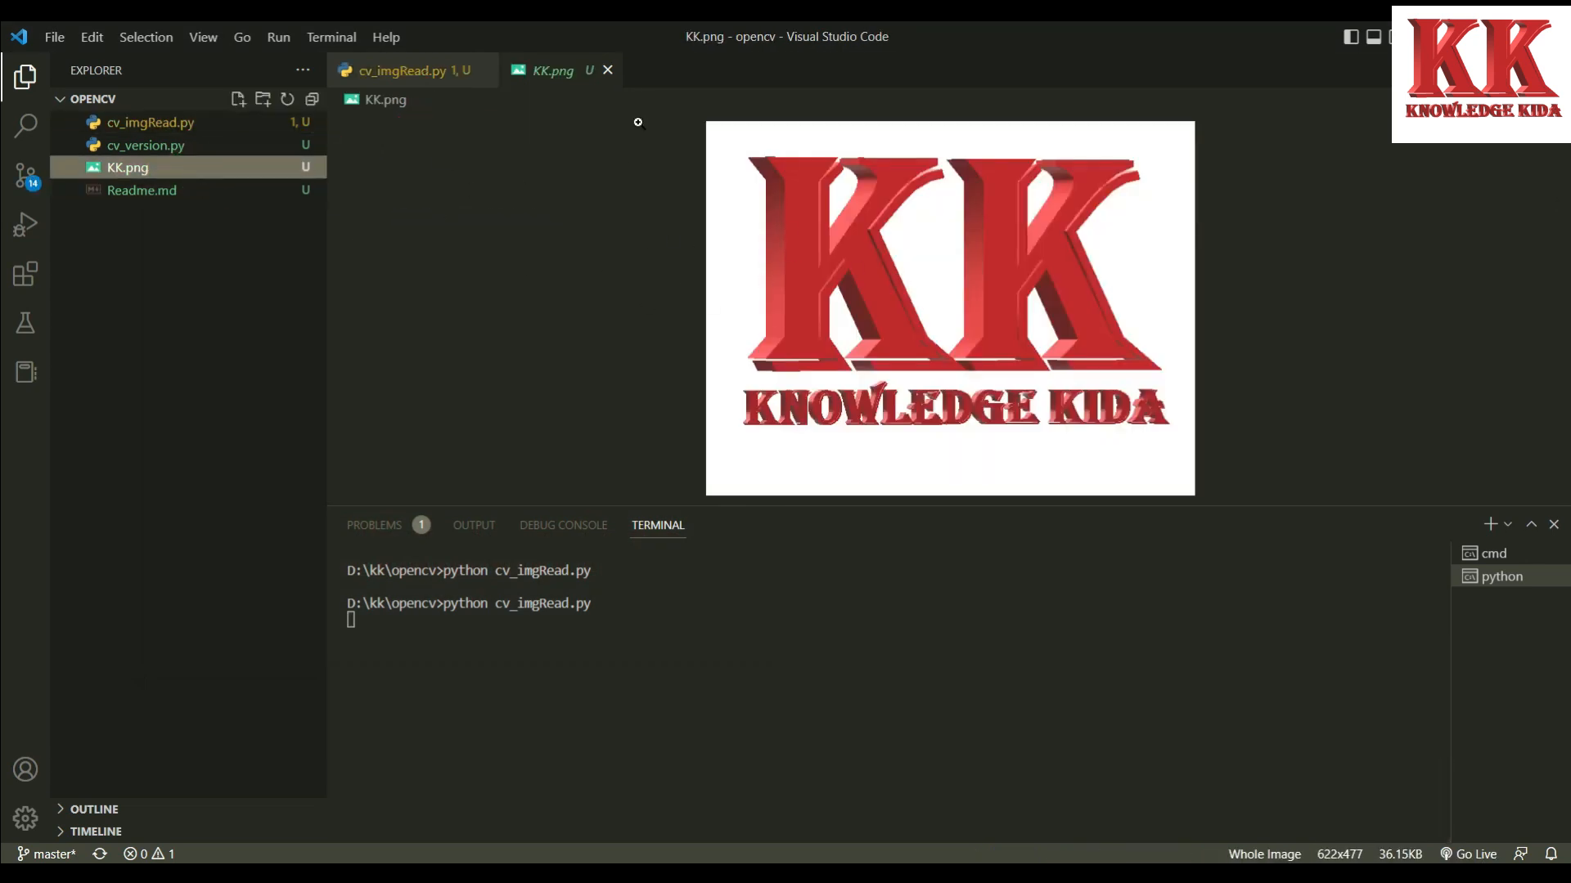
Close the KK.png image preview and return to cv_imgRead.py
{"action": "left_click", "coordinate": [605, 71]}
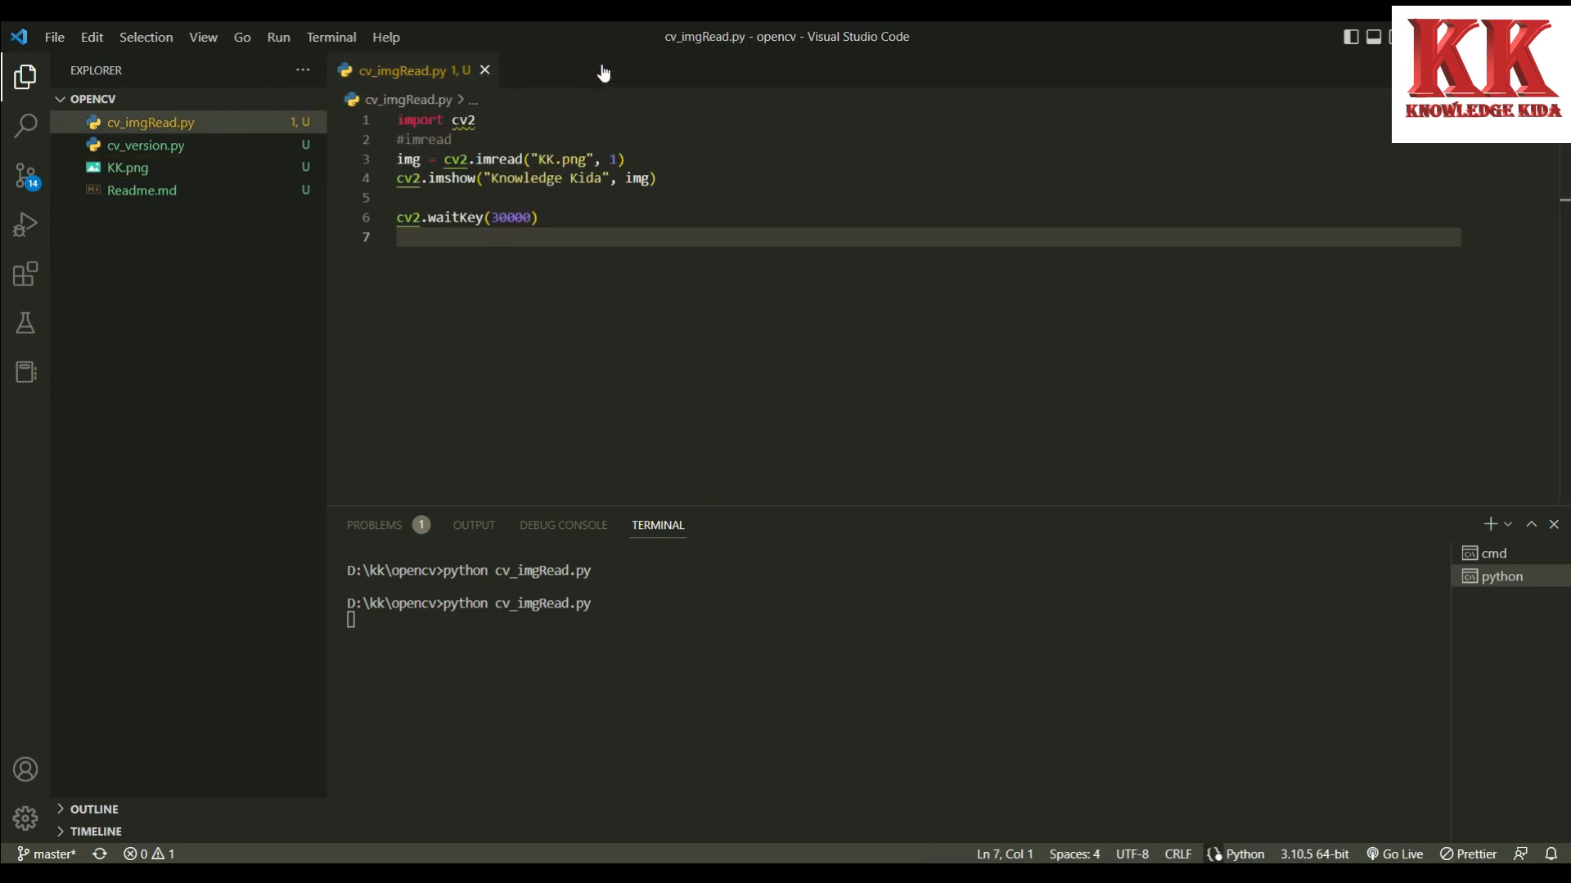
End the script with cv2.destroyAllWindows()
{"action": "type", "text": "cv"}
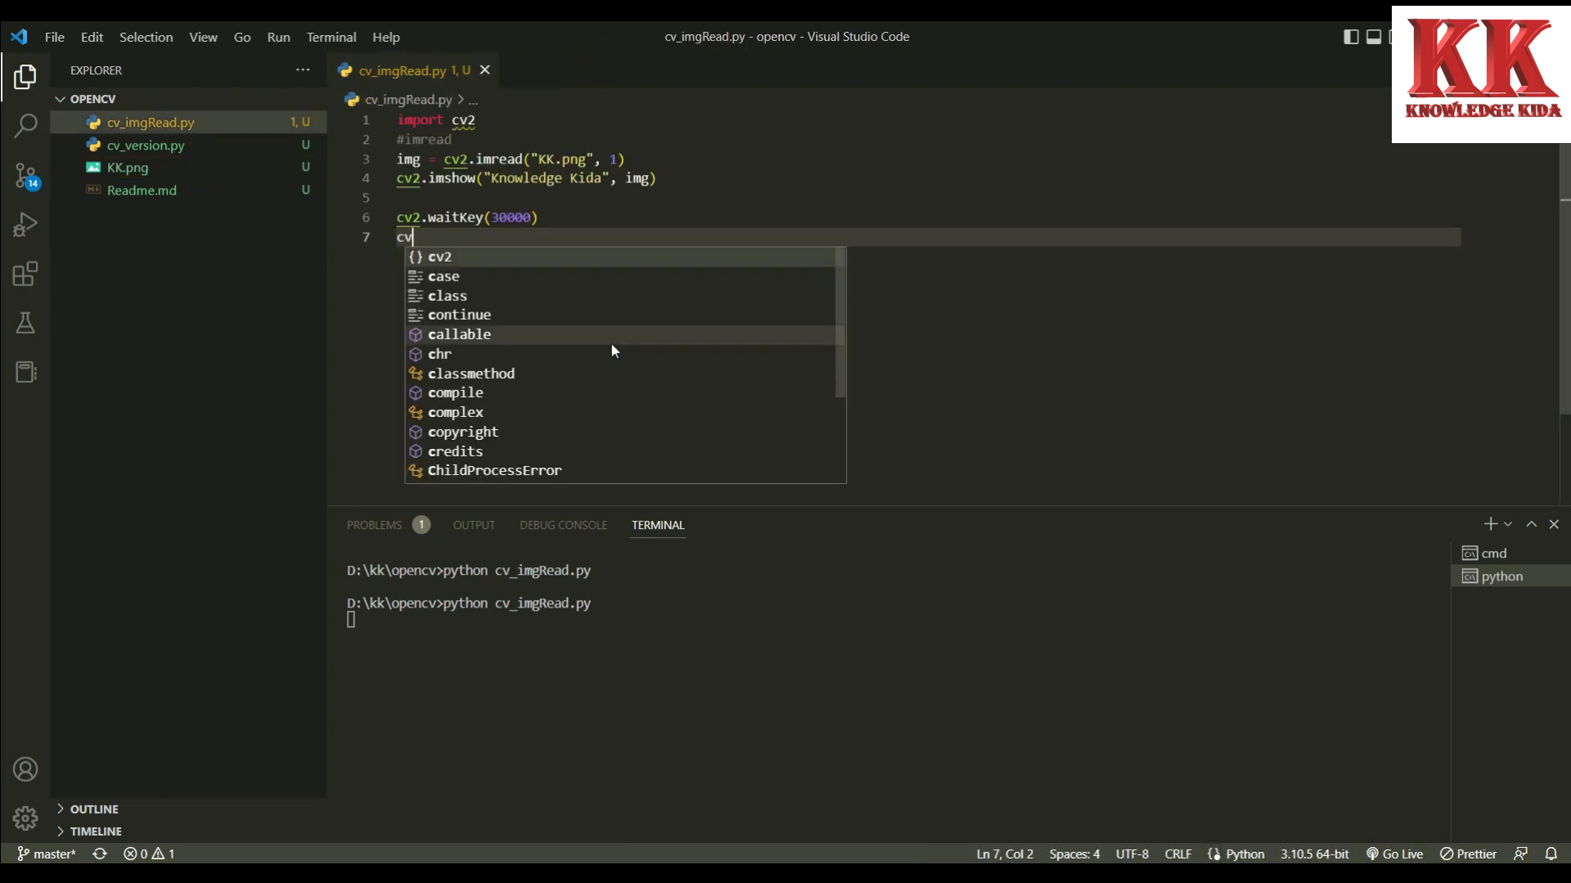
{"action": "type", "text": "2.des"}
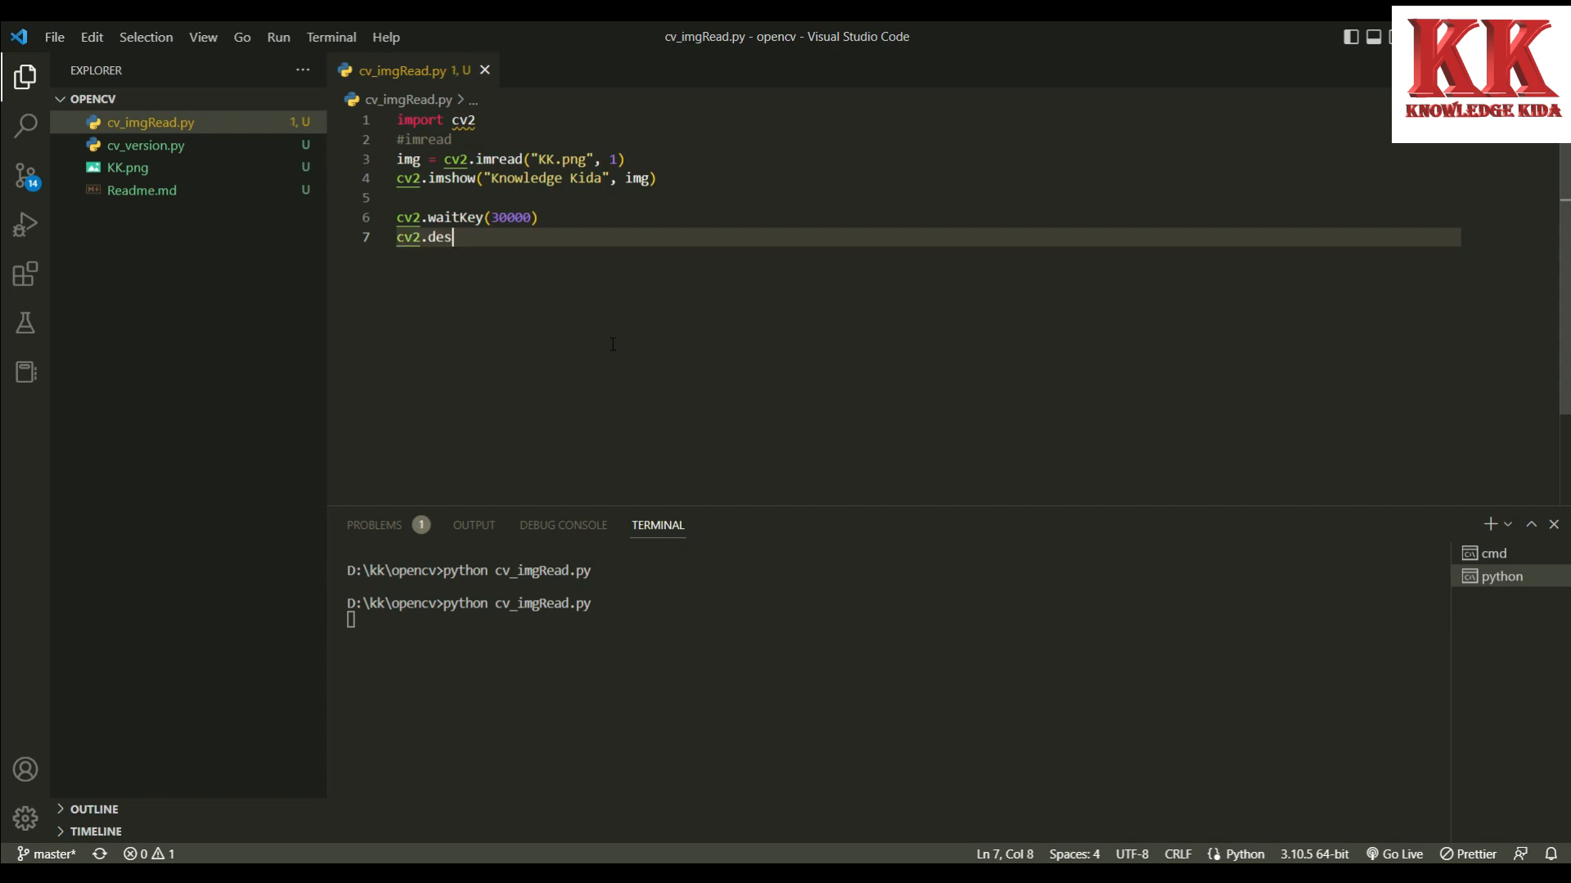
{"action": "type", "text": "troyAll"}
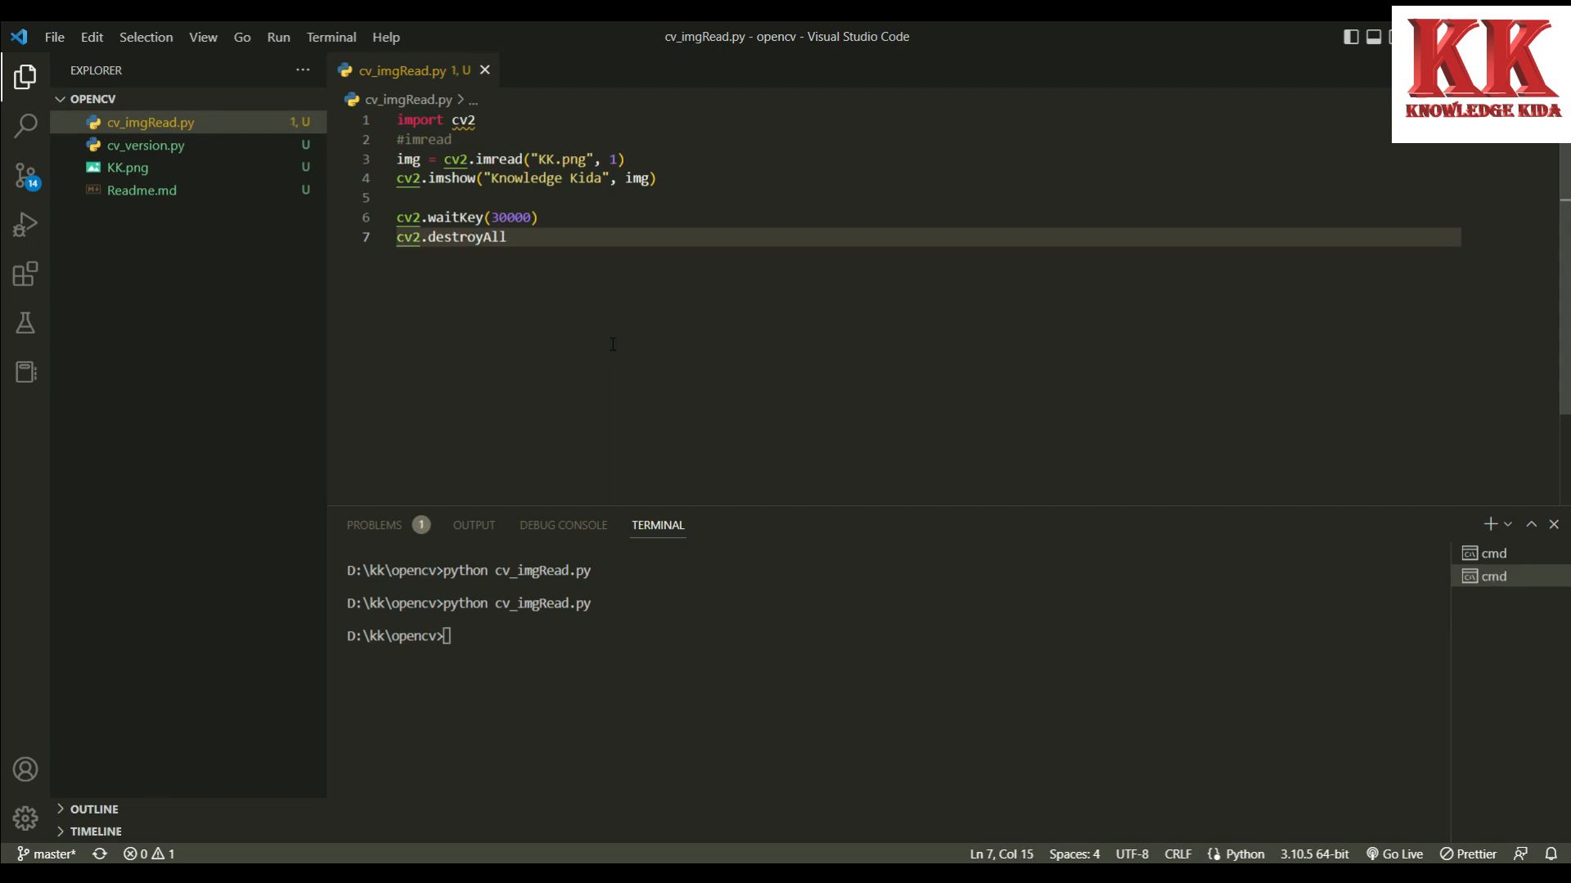
{"action": "type", "text": "Windo"}
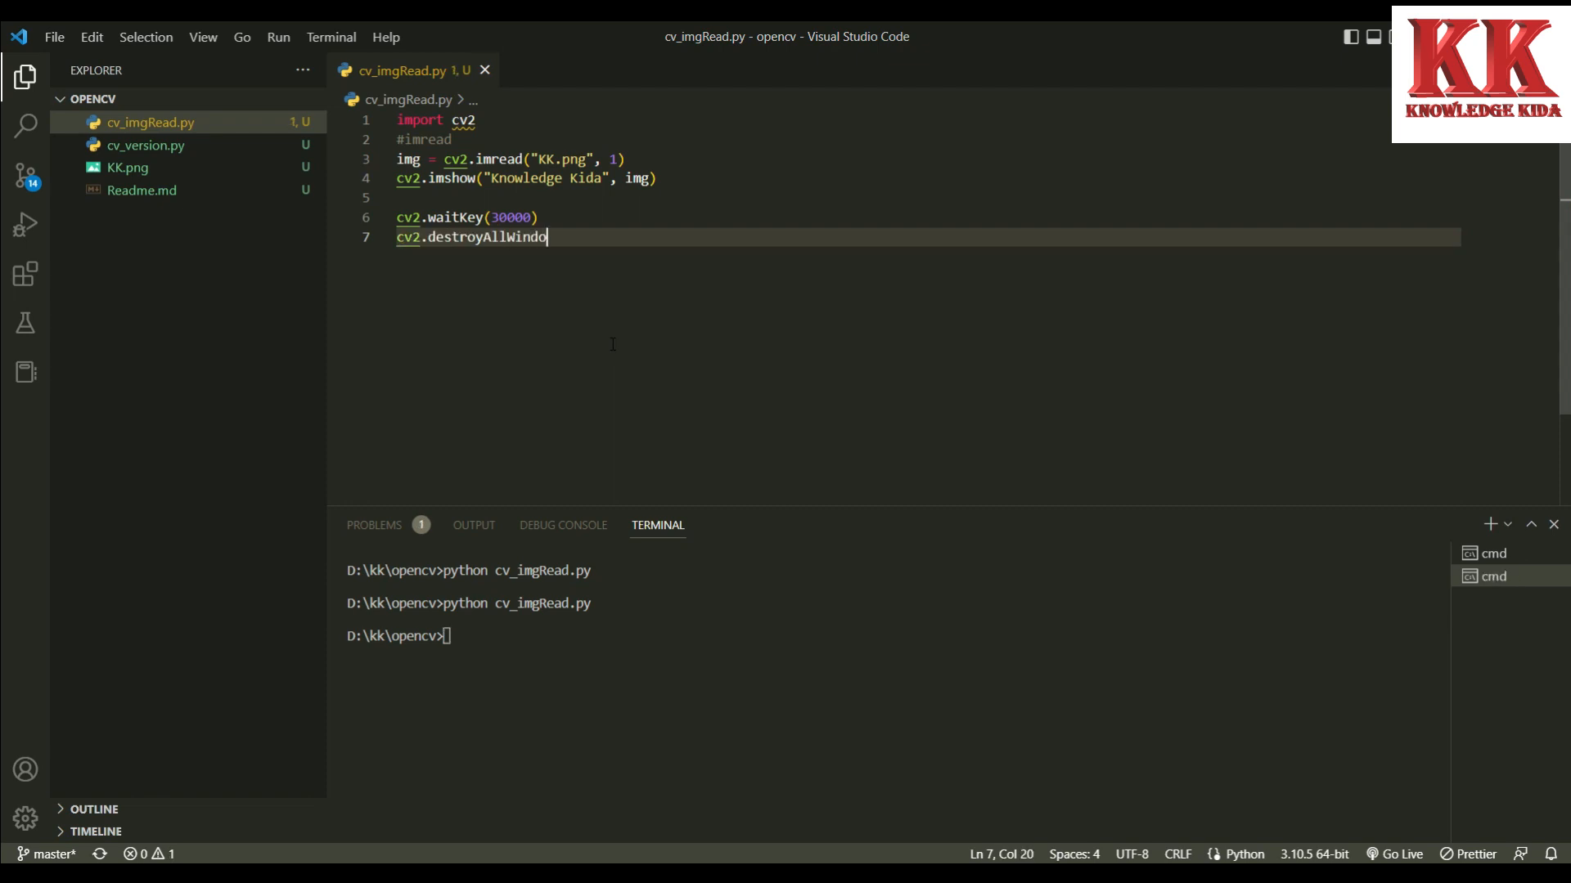
{"action": "type", "text": "ws"}
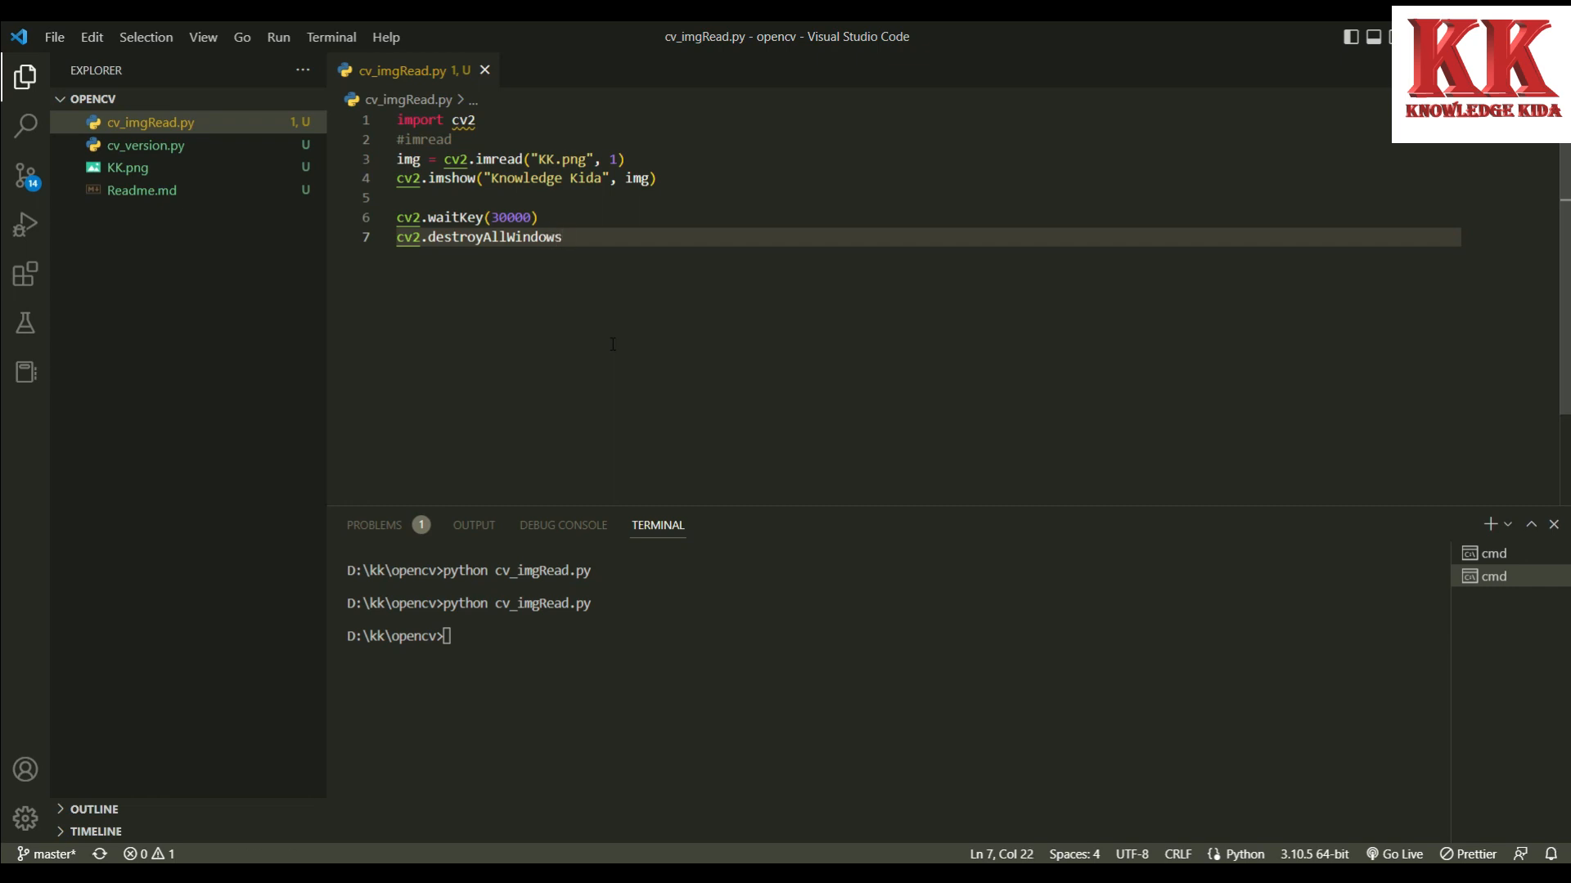
{"action": "type", "text": "()"}
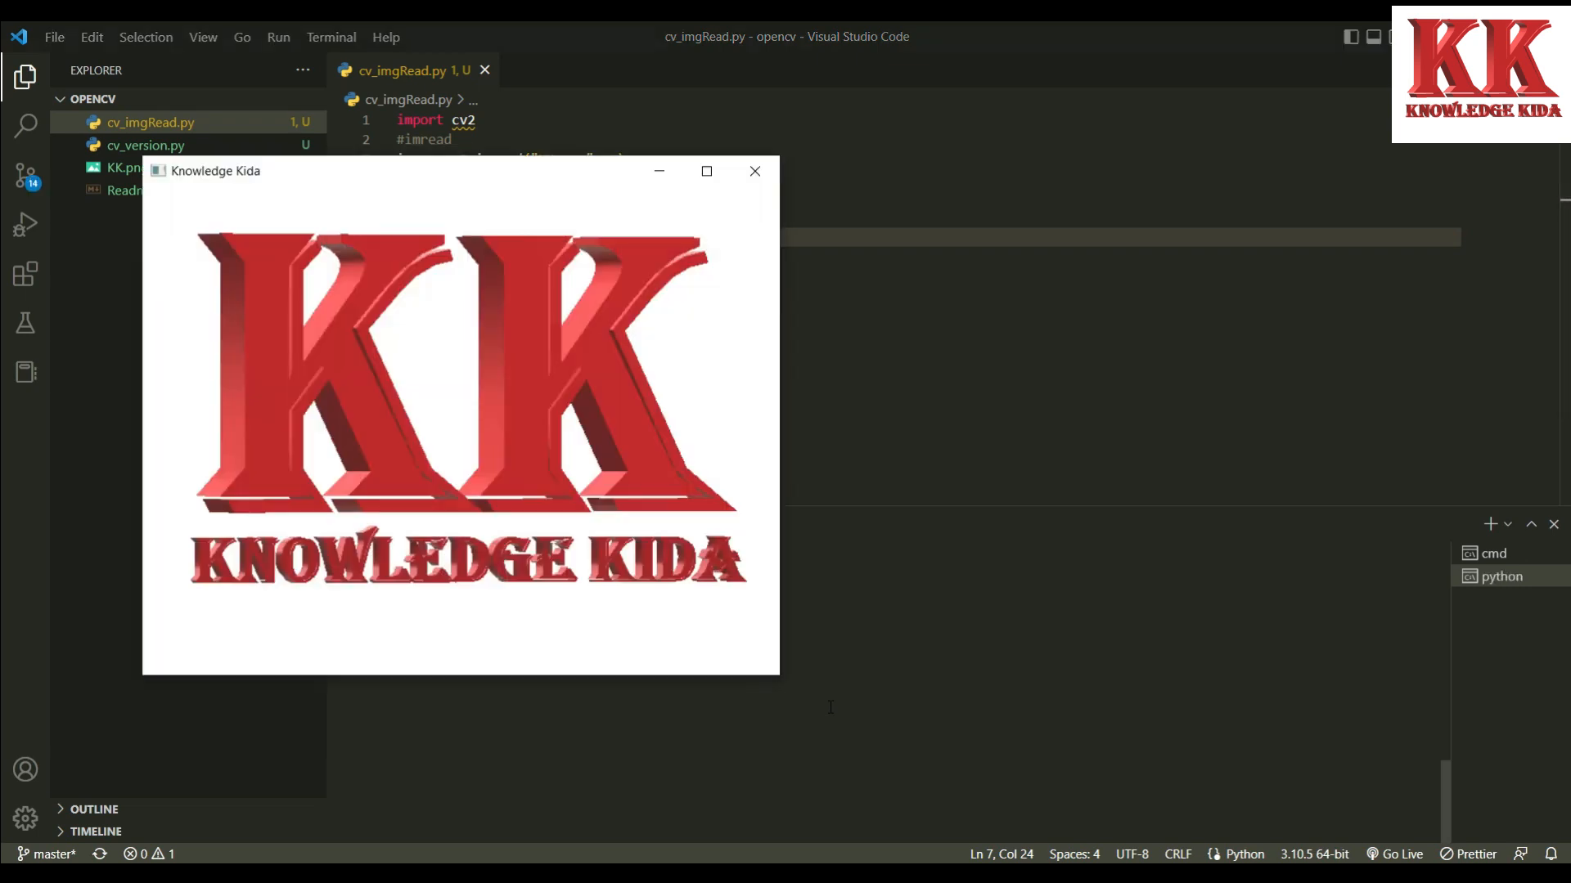
Run the script to show the colour logo and dismiss the Knowledge Kida window
{"action": "left_click", "coordinate": [755, 171]}
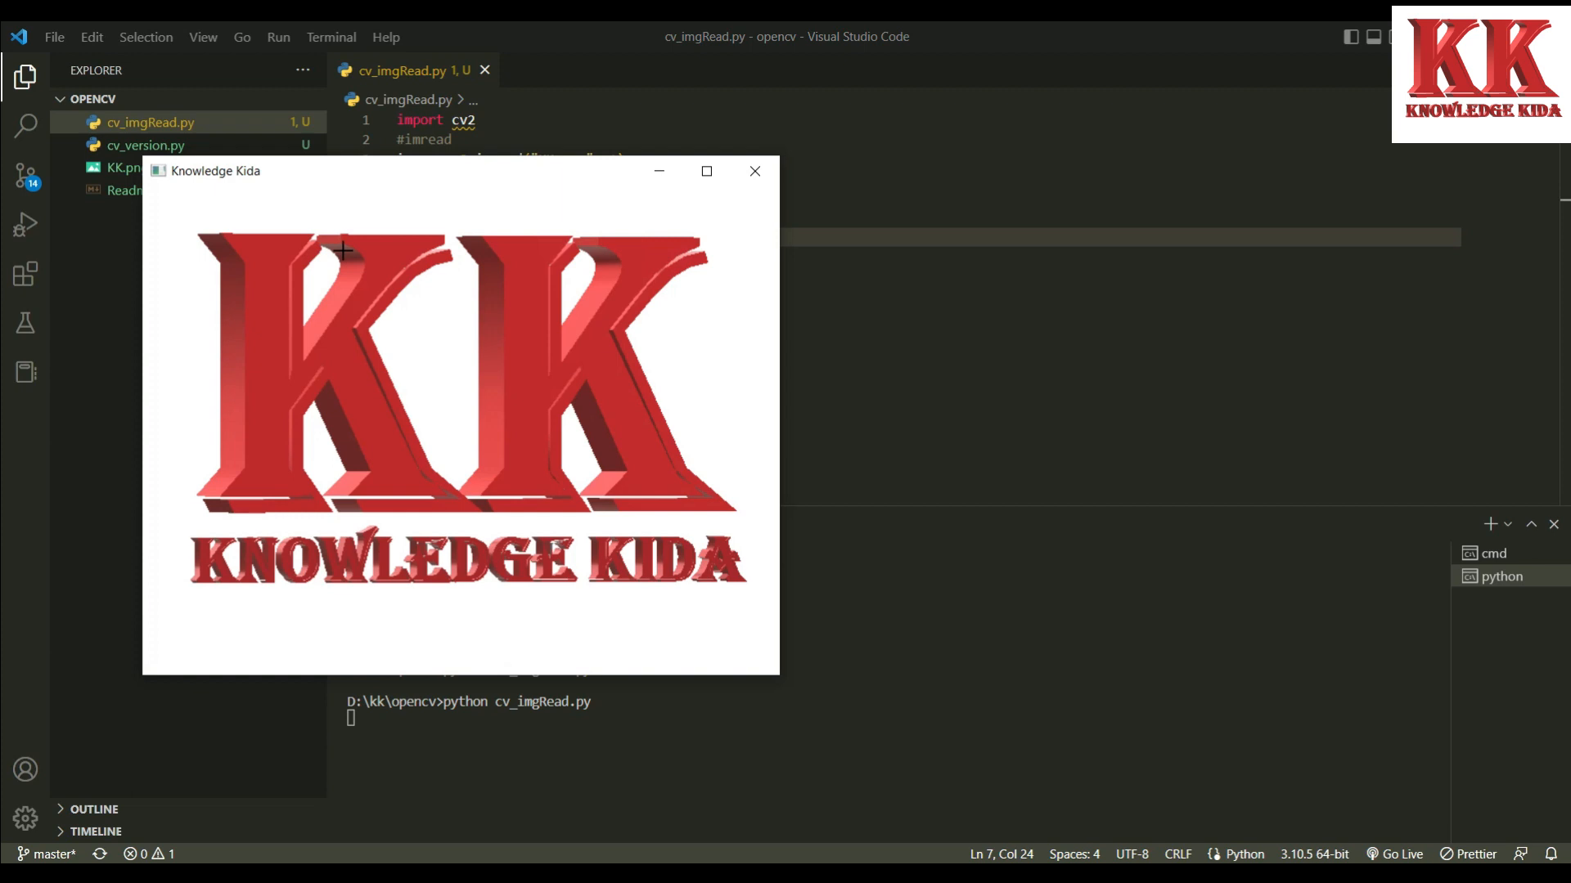
{"action": "left_click", "coordinate": [754, 171]}
{"action": "type", "text": ", "}
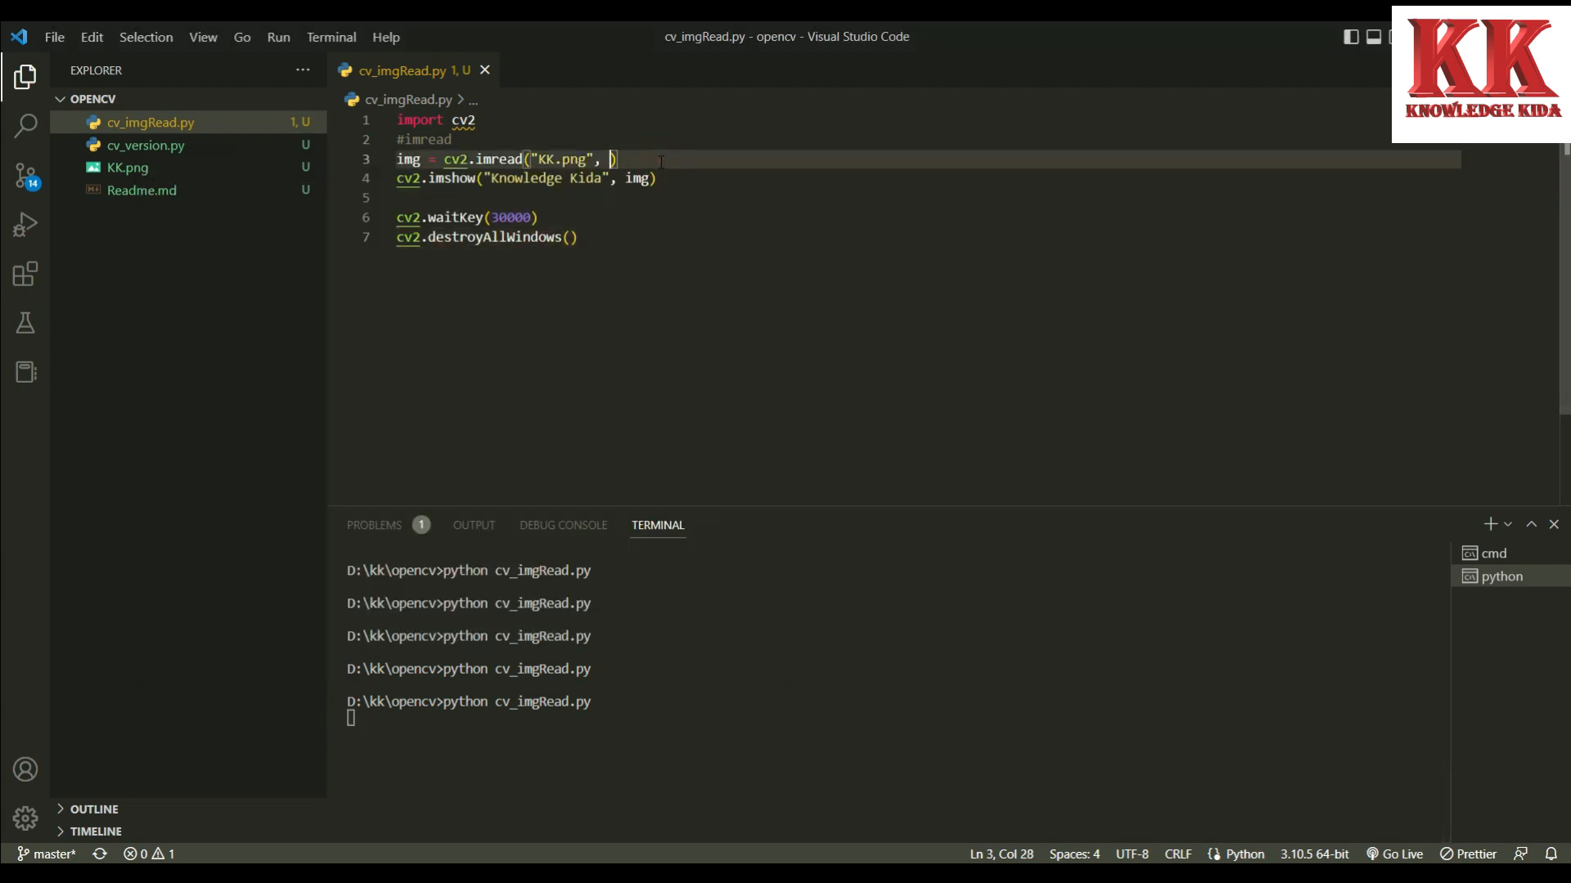
Change the imread flag to 0, rerun to show the grayscale logo, and close the window
{"action": "type", "text": "0"}
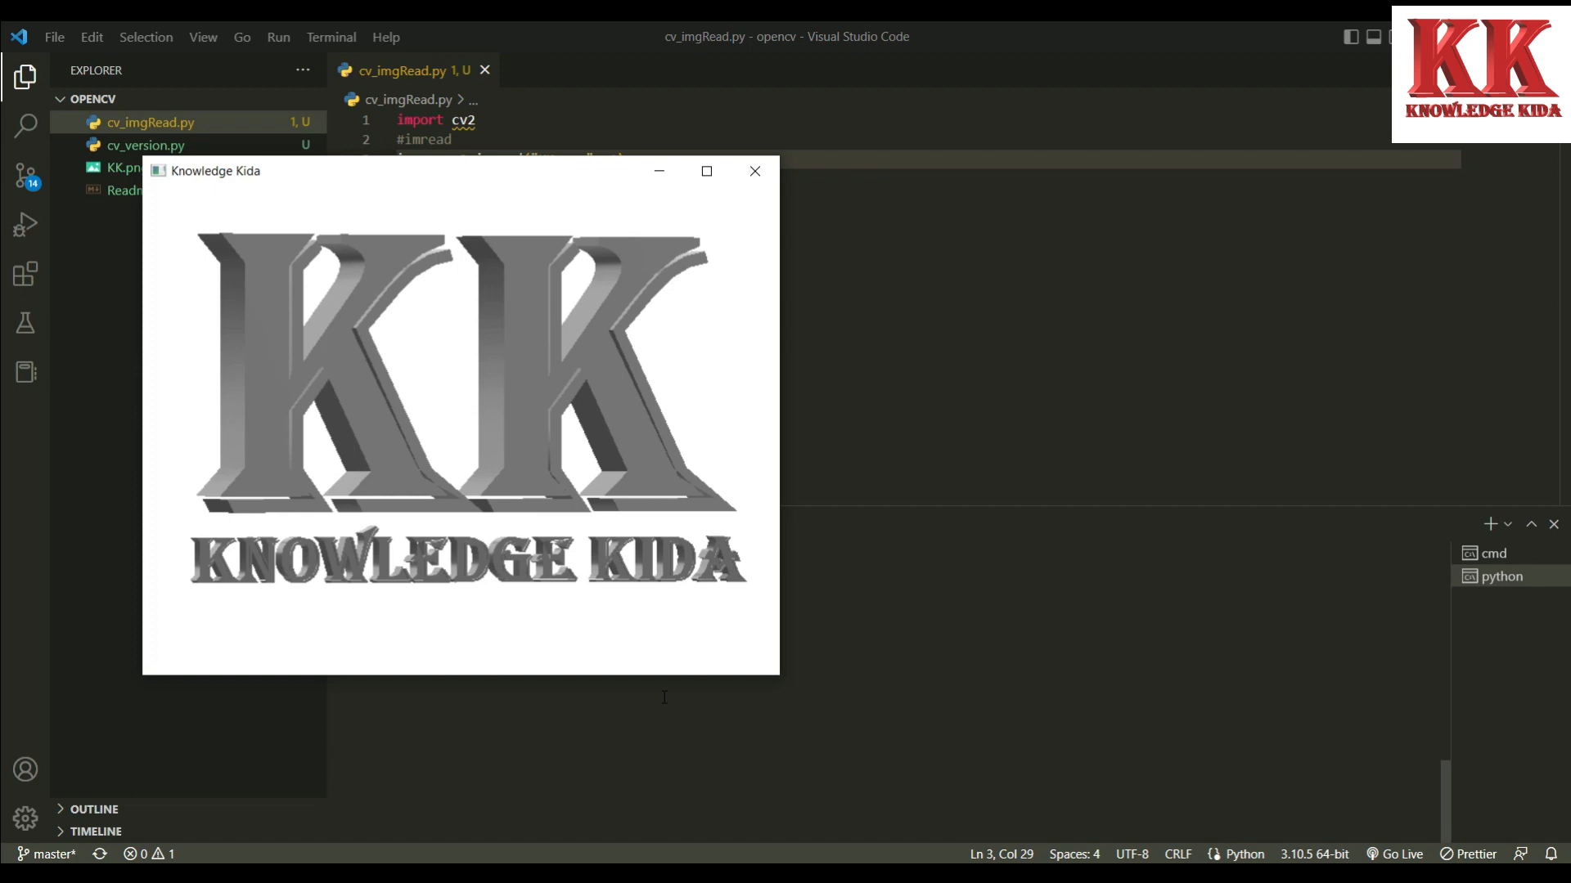
{"action": "left_click", "coordinate": [754, 170]}
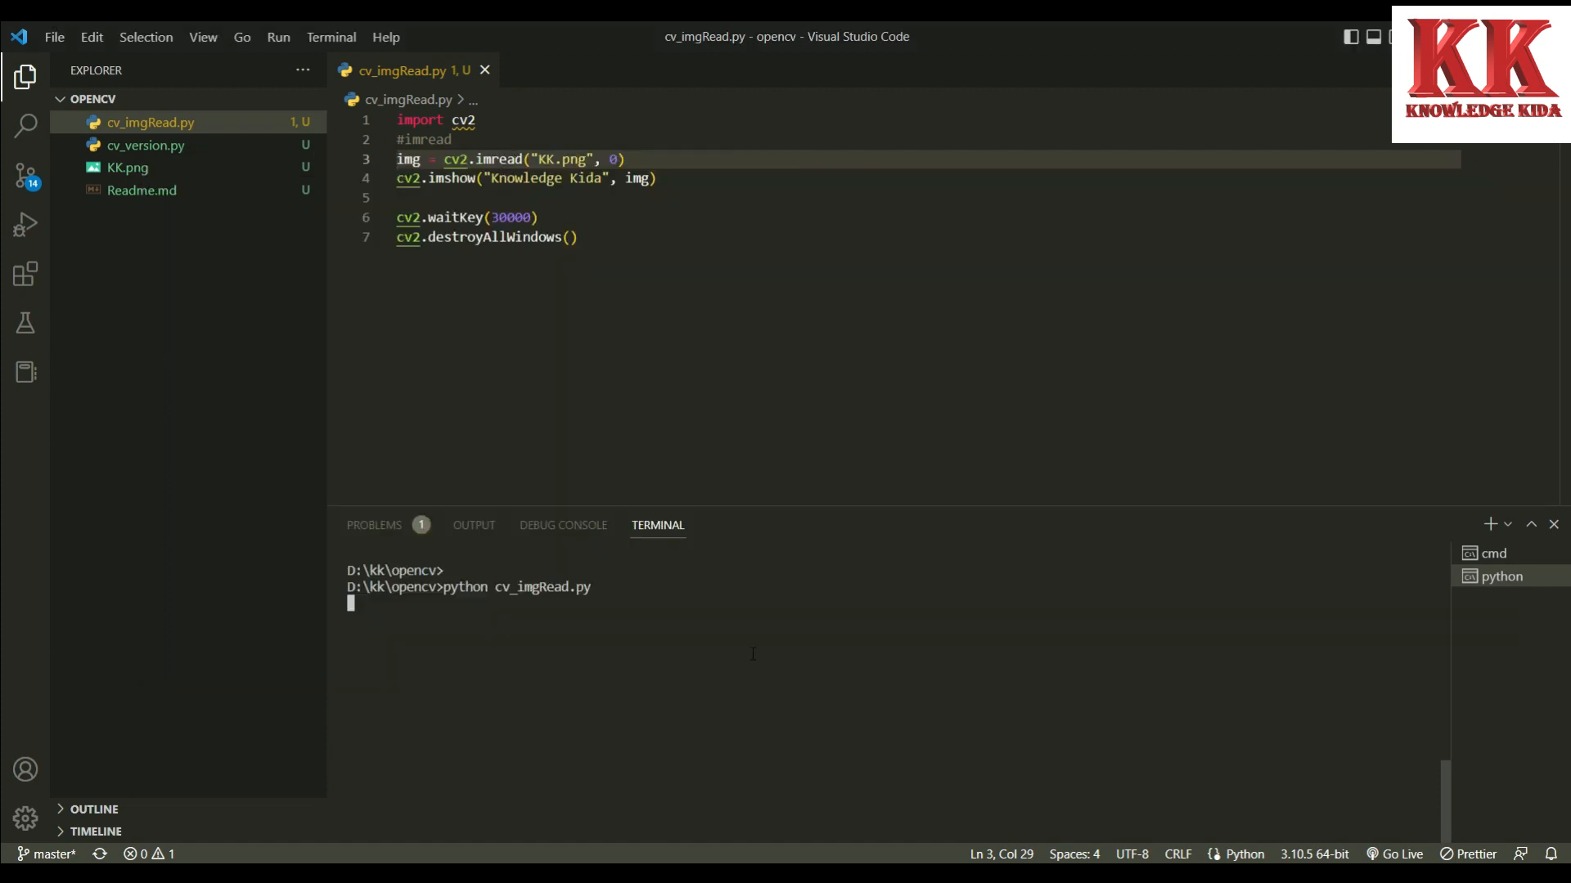